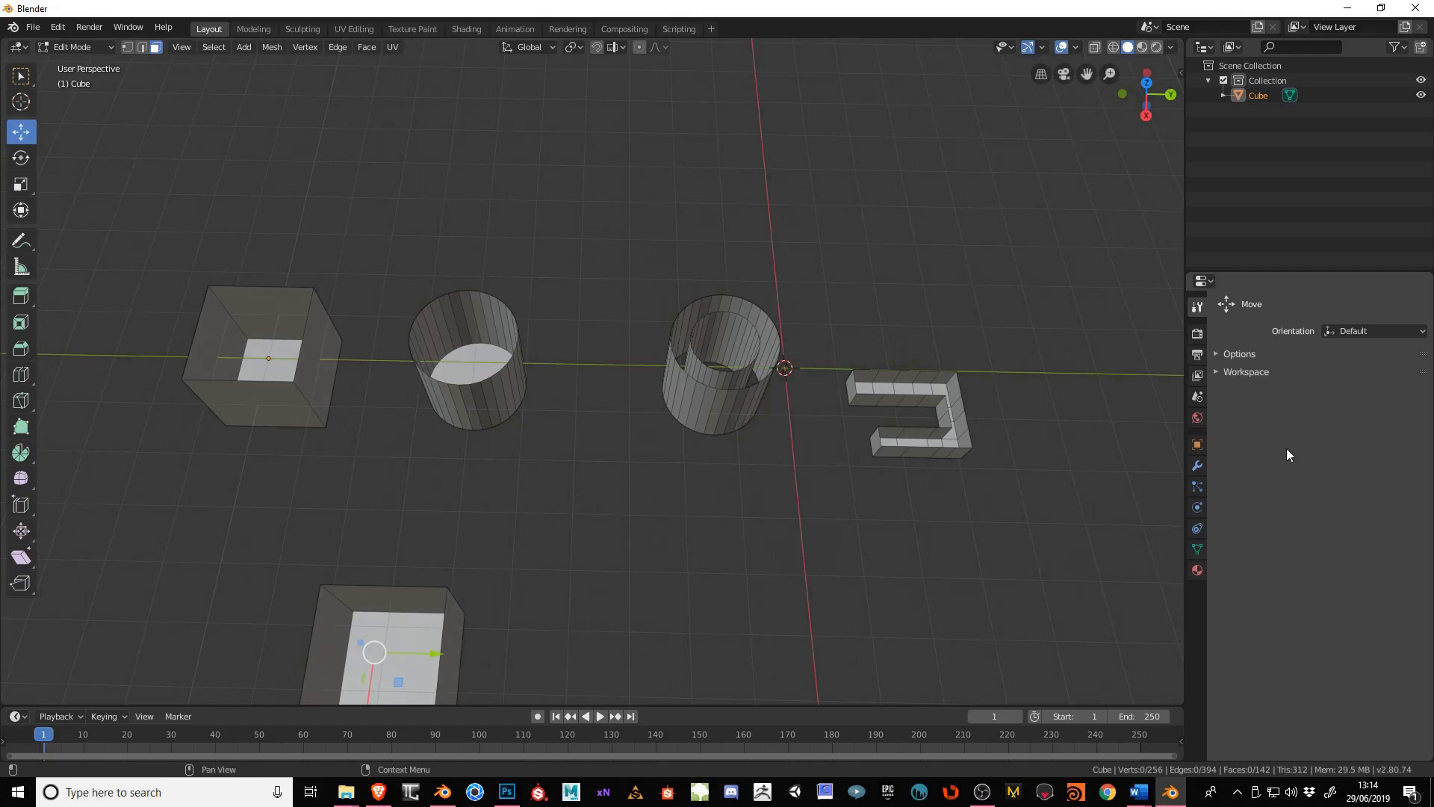
mouse_move(1055, 458)
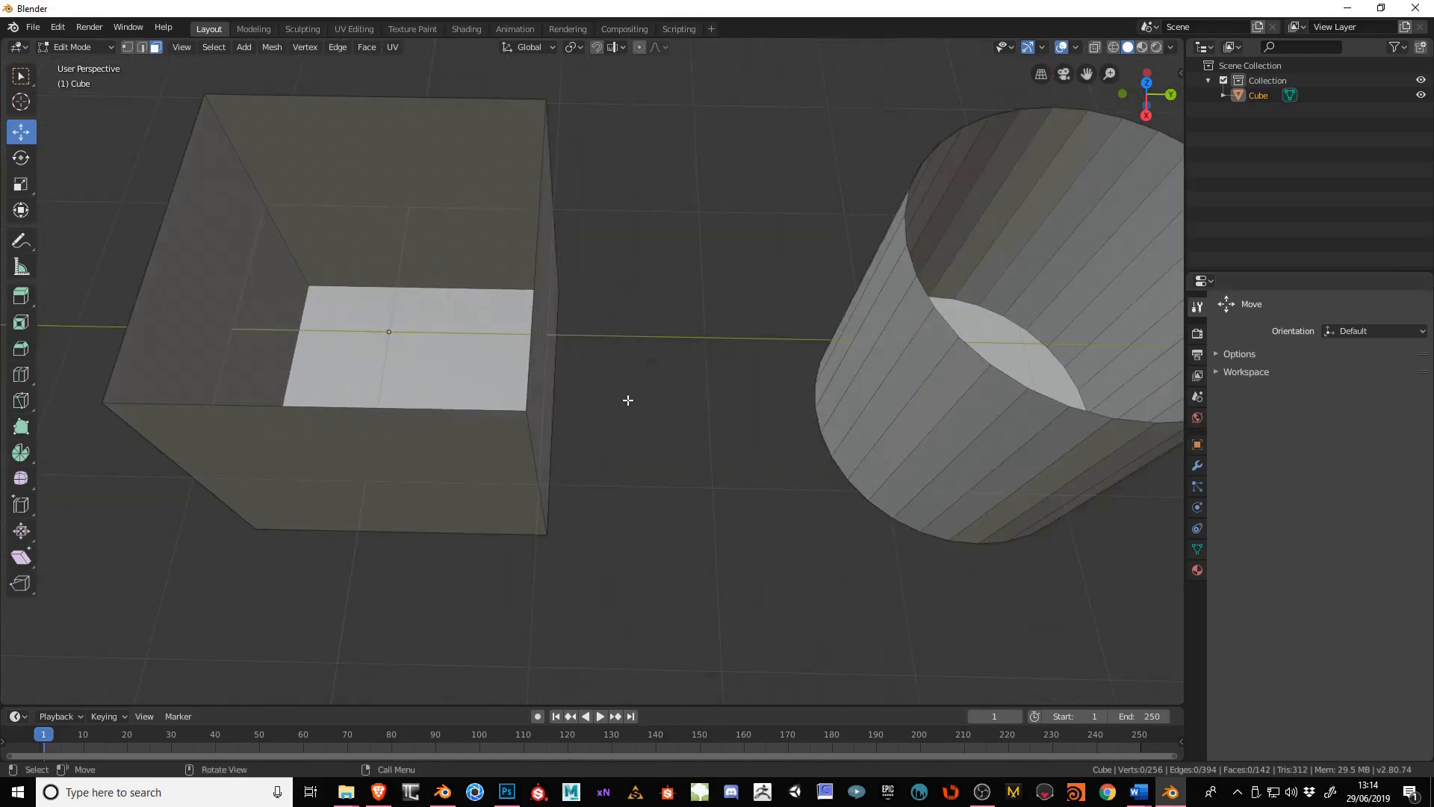
- Orbit to look into the open cube and select its top boundary edges
left_click_drag(629, 400, 457, 374)
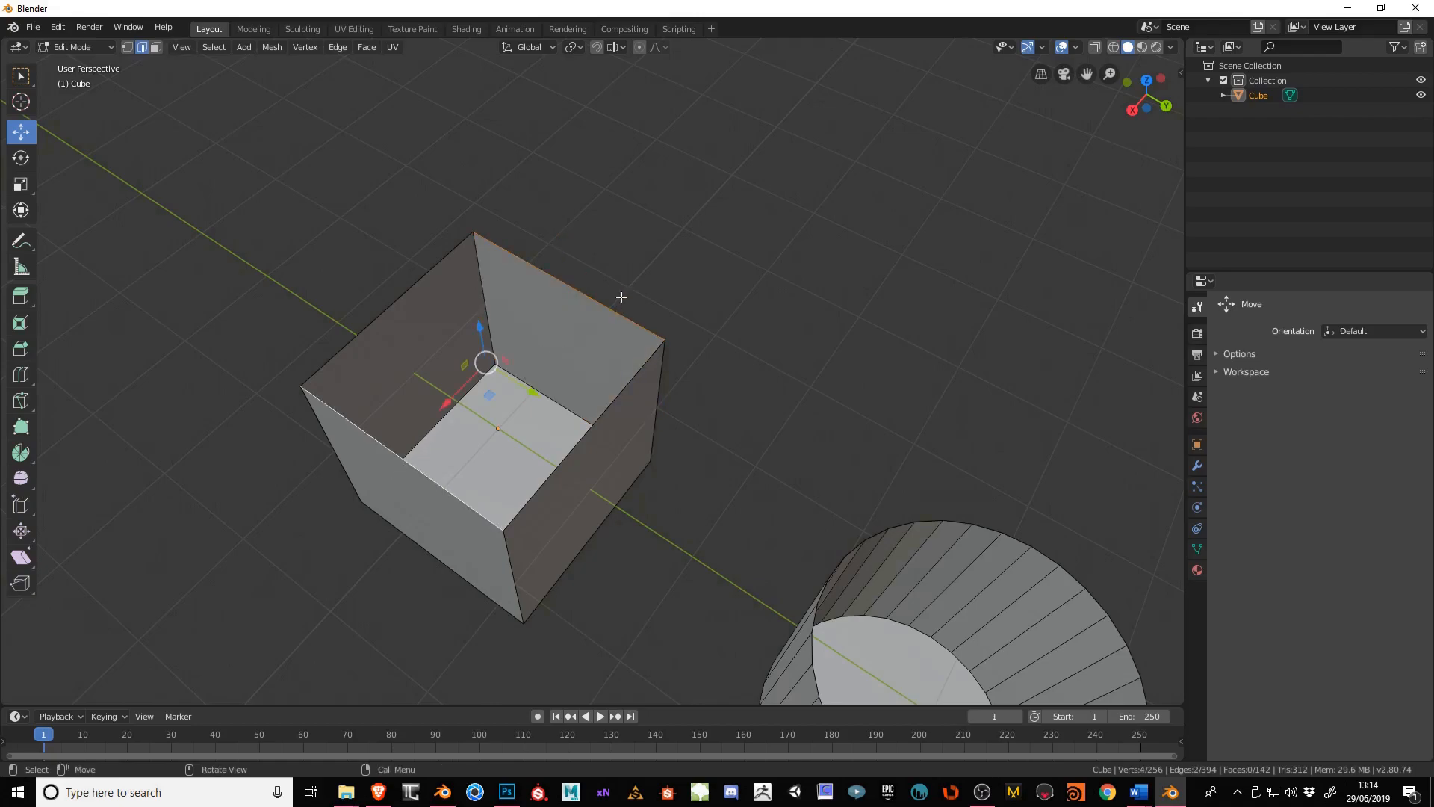
left_click(553, 281)
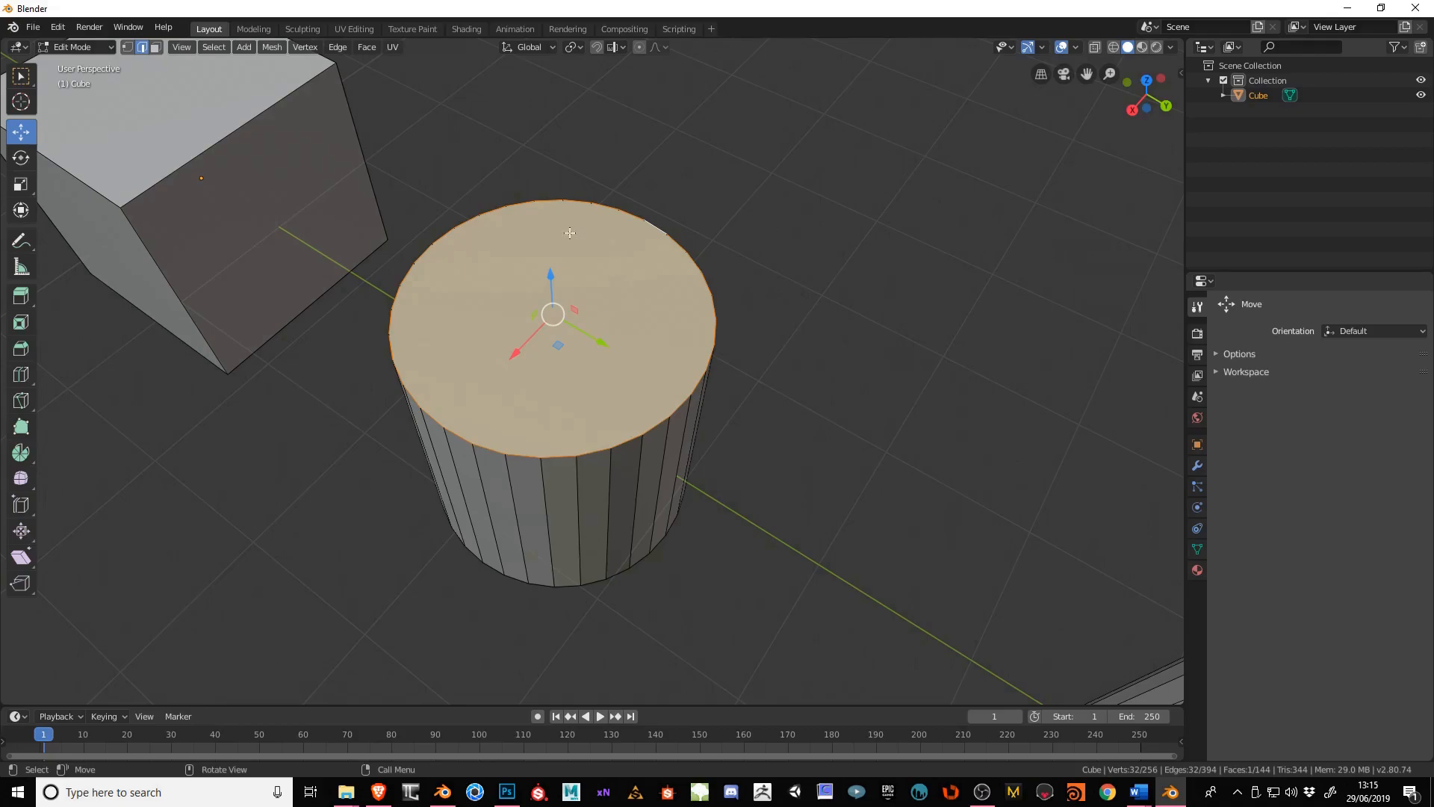
mouse_move(590, 252)
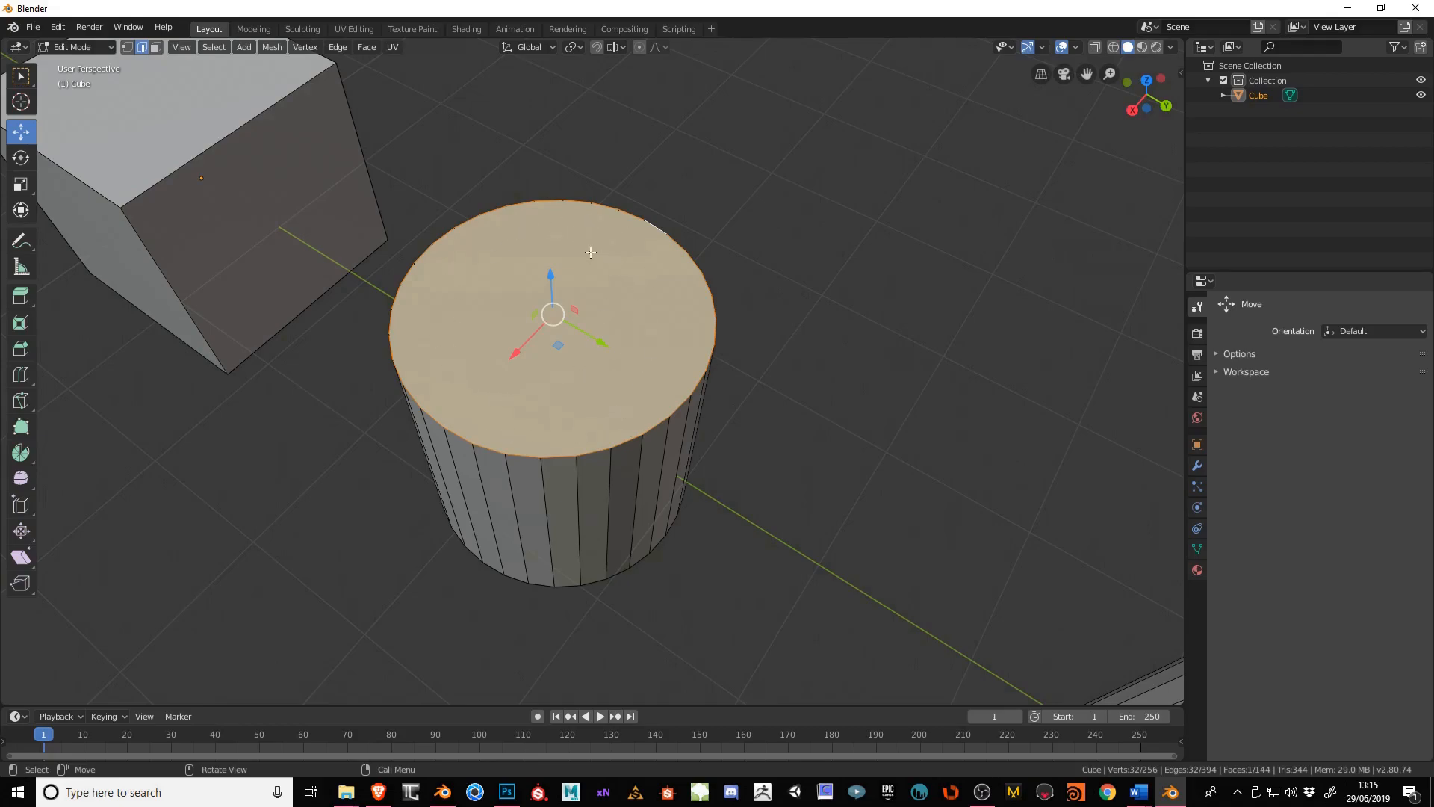
mouse_move(534, 385)
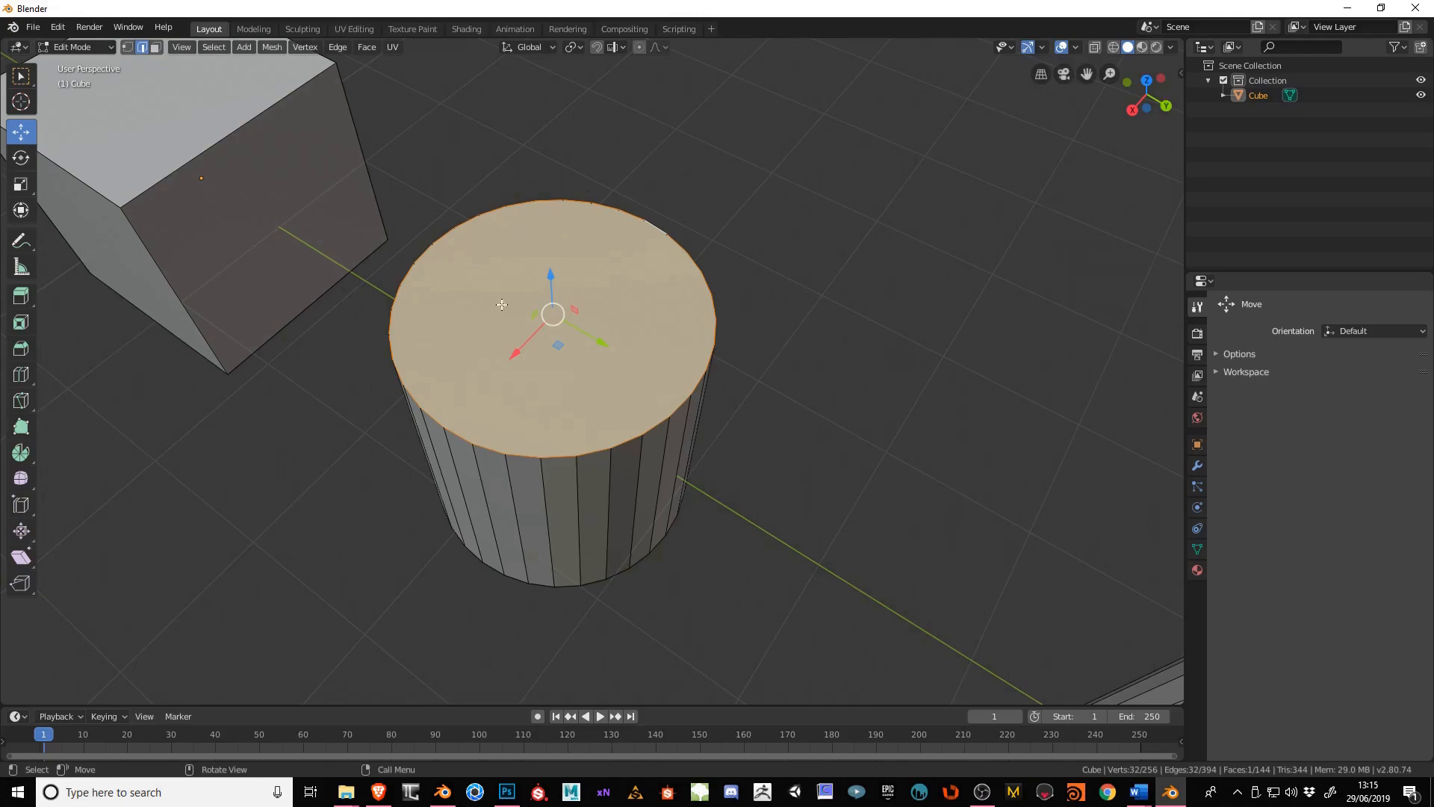
mouse_move(645, 279)
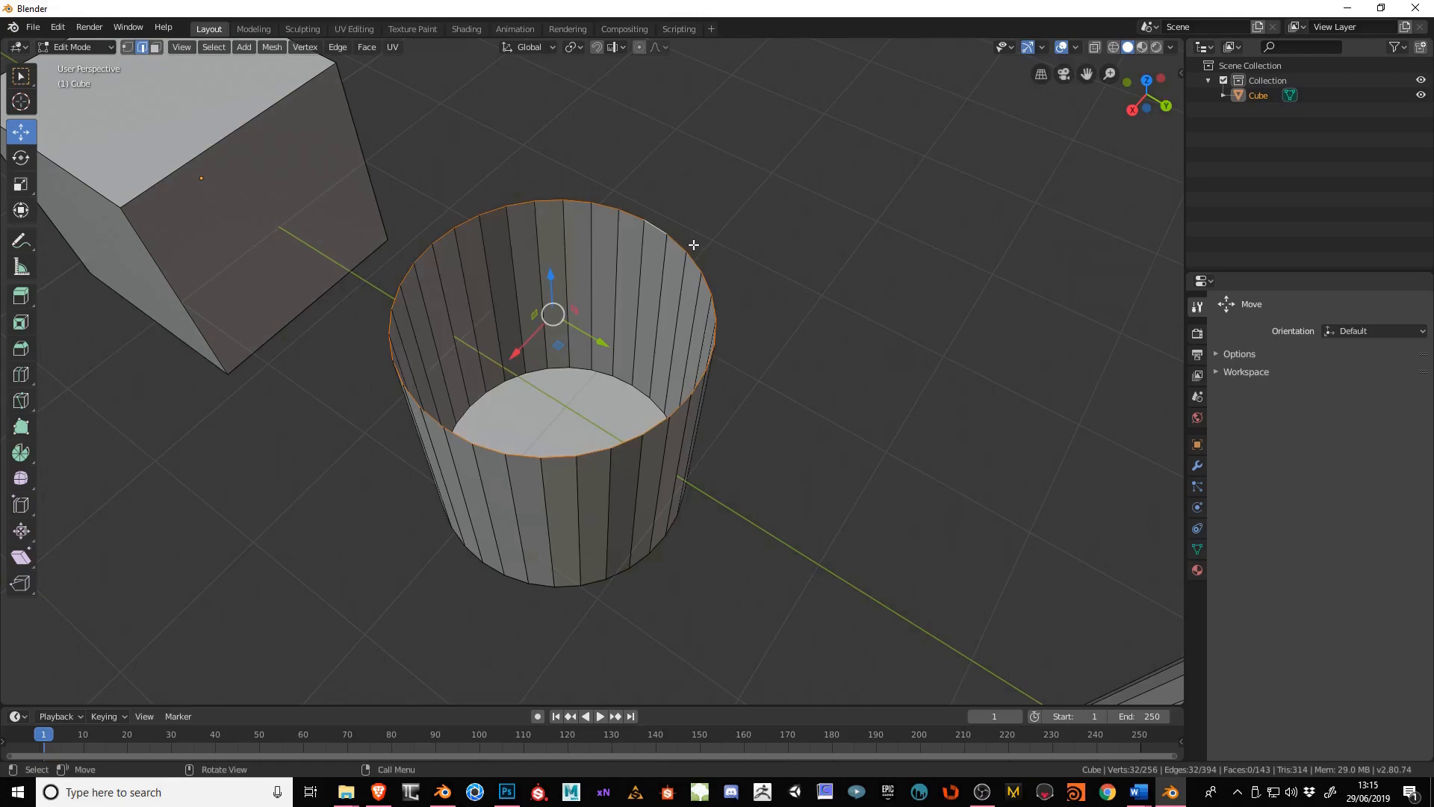
- Attempt Bridge Edge Loops on the cylinder's single rim twice, getting the two-loops warning
left_click(336, 47)
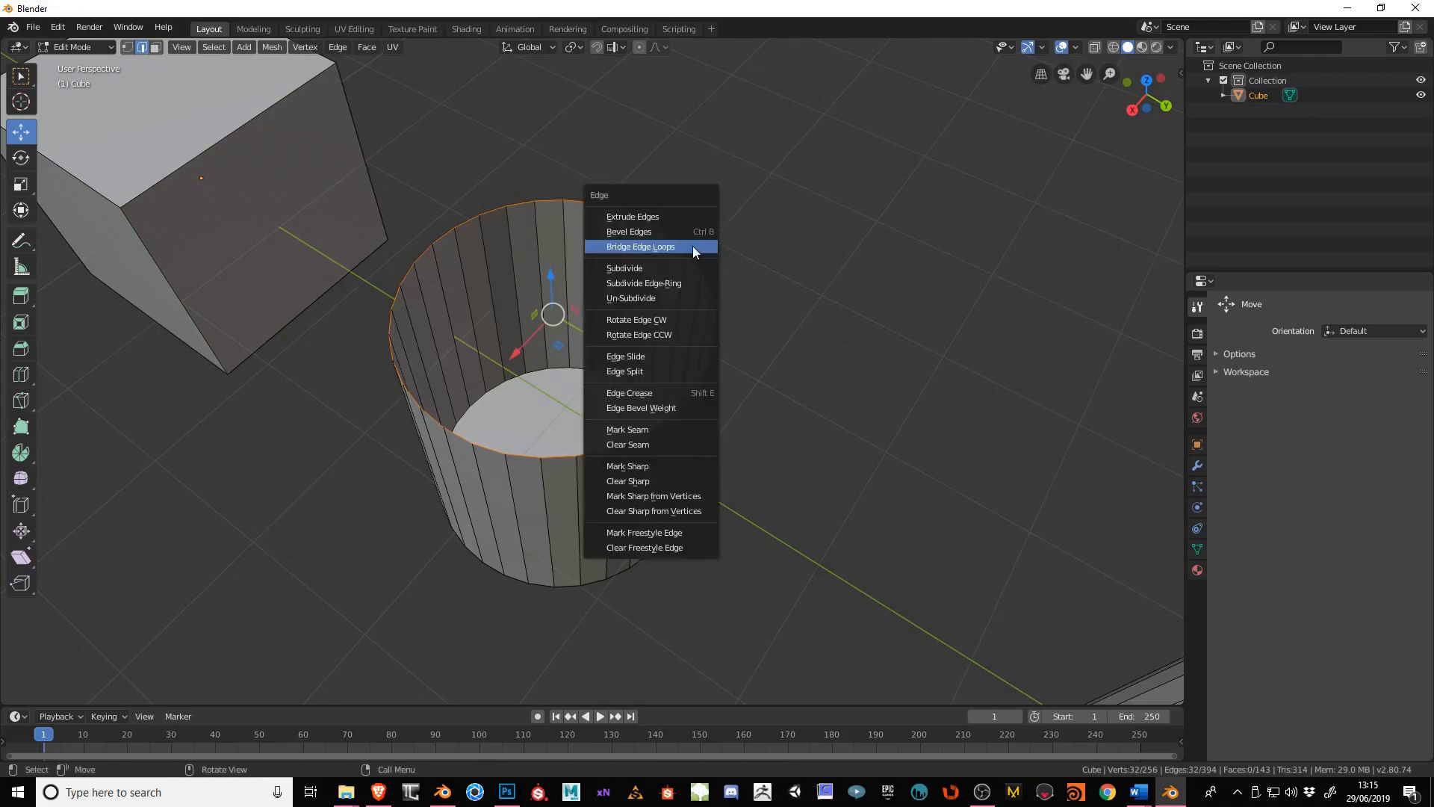
mouse_move(654, 234)
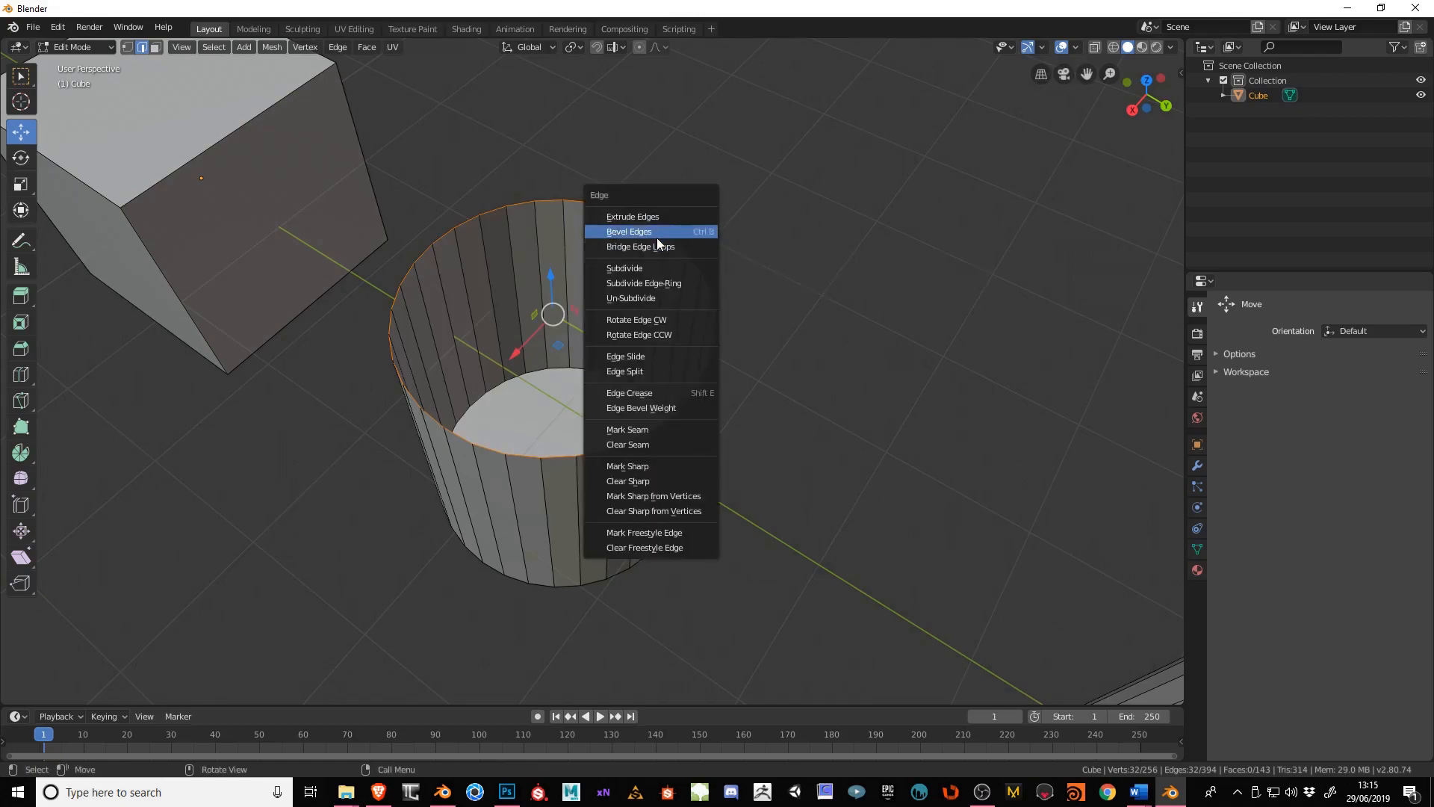
left_click(640, 246)
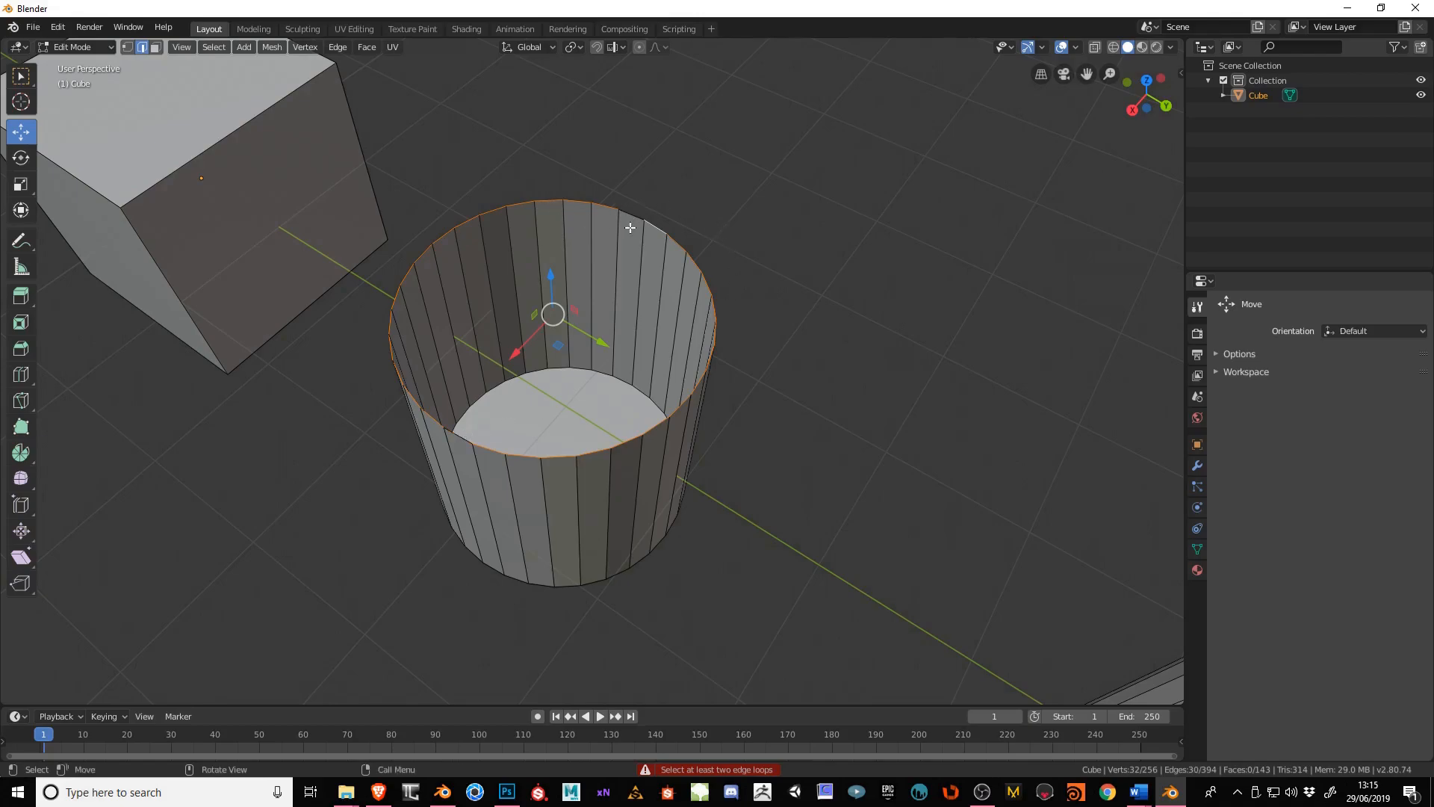
left_click(336, 46)
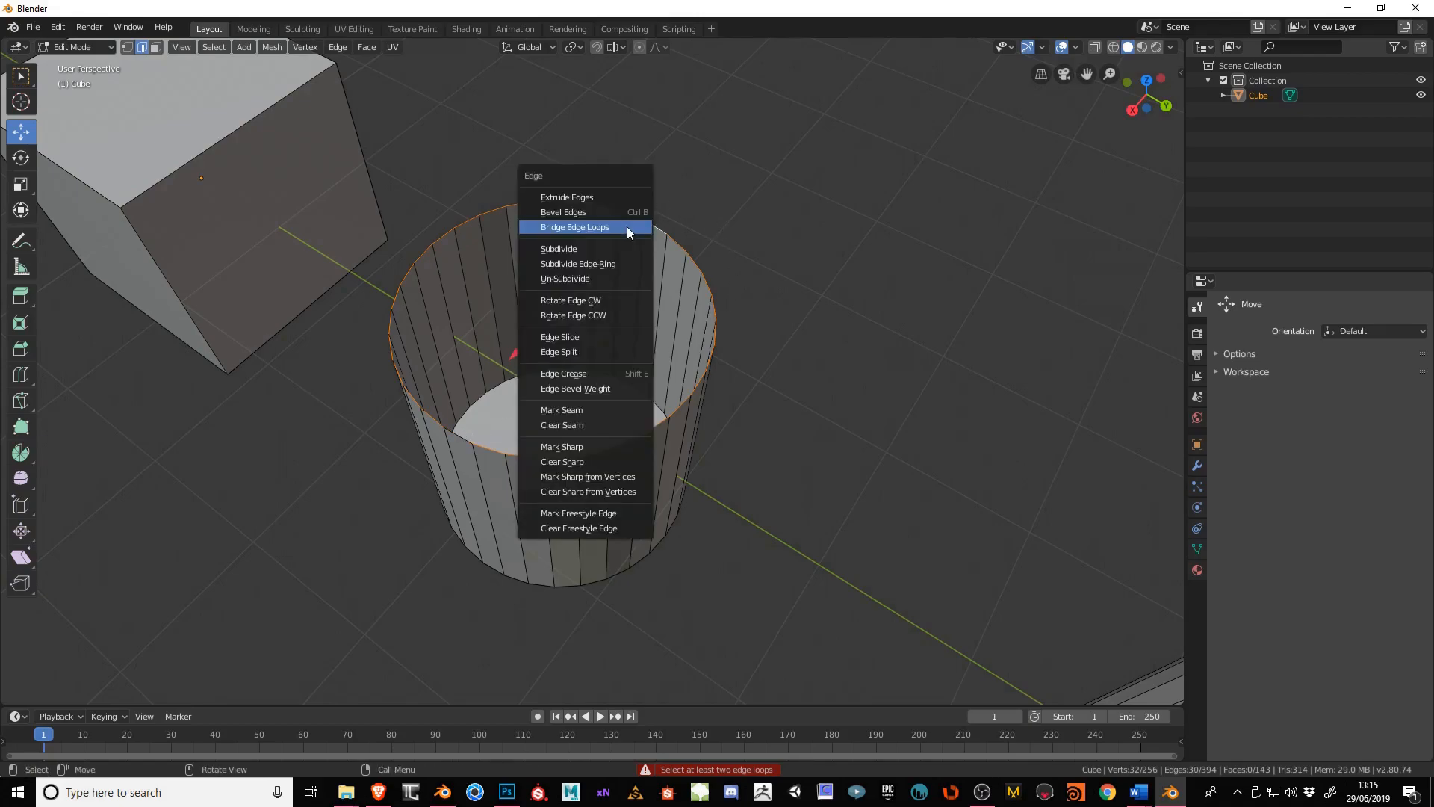
left_click(574, 227)
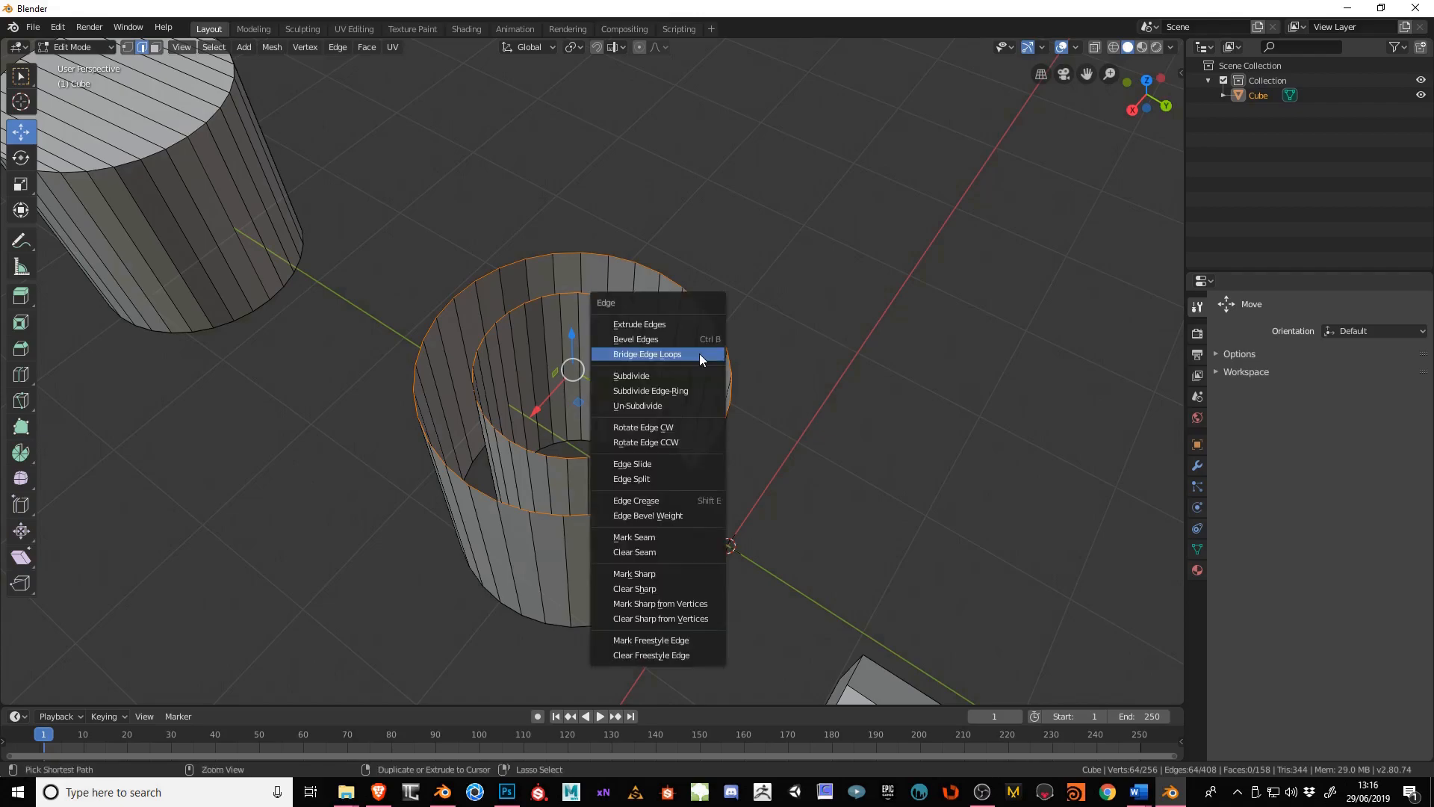
- Fill between the tube's inner and outer rims and switch off Beauty triangulation in the Fill panel
left_click(647, 354)
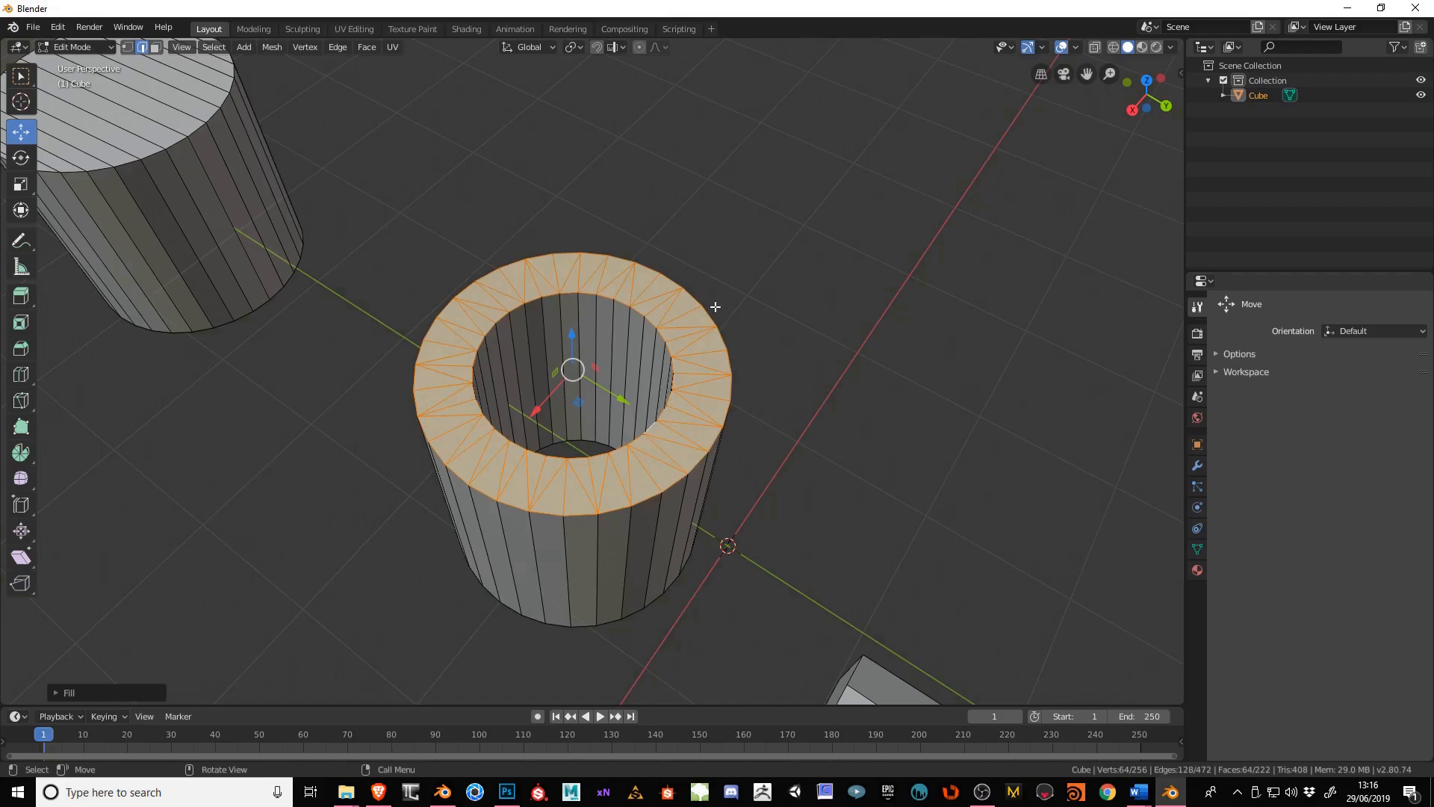
mouse_move(243, 460)
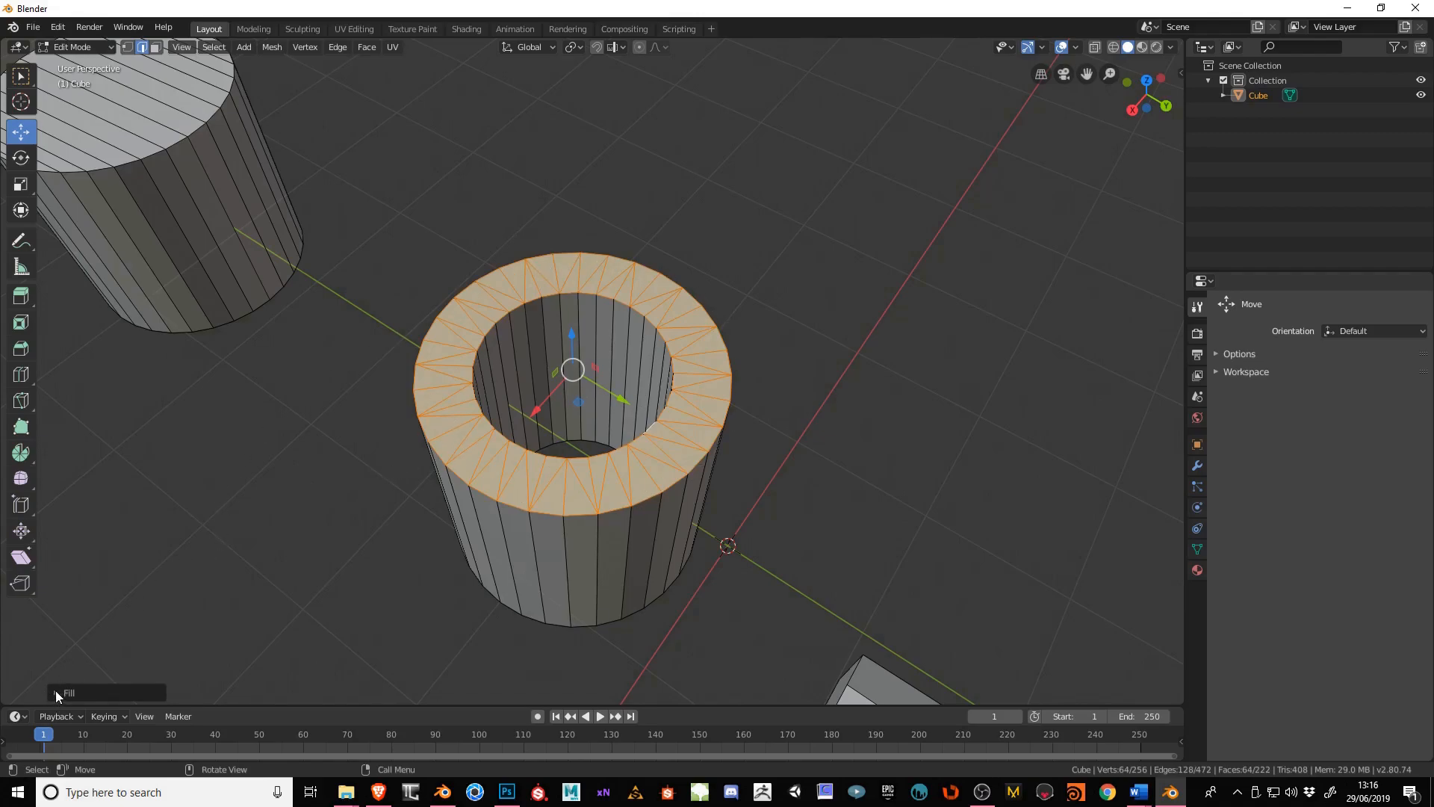
left_click(58, 692)
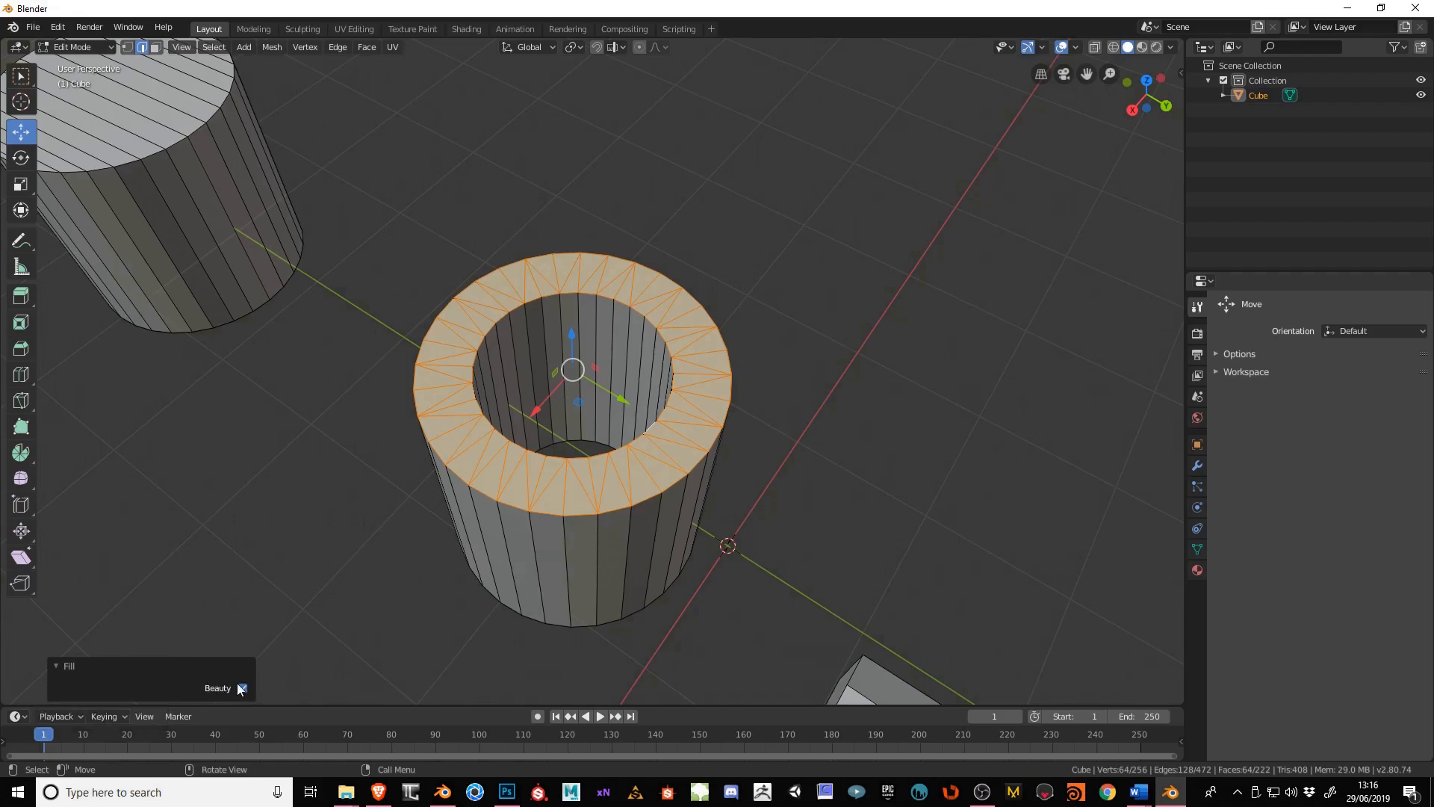
left_click(242, 688)
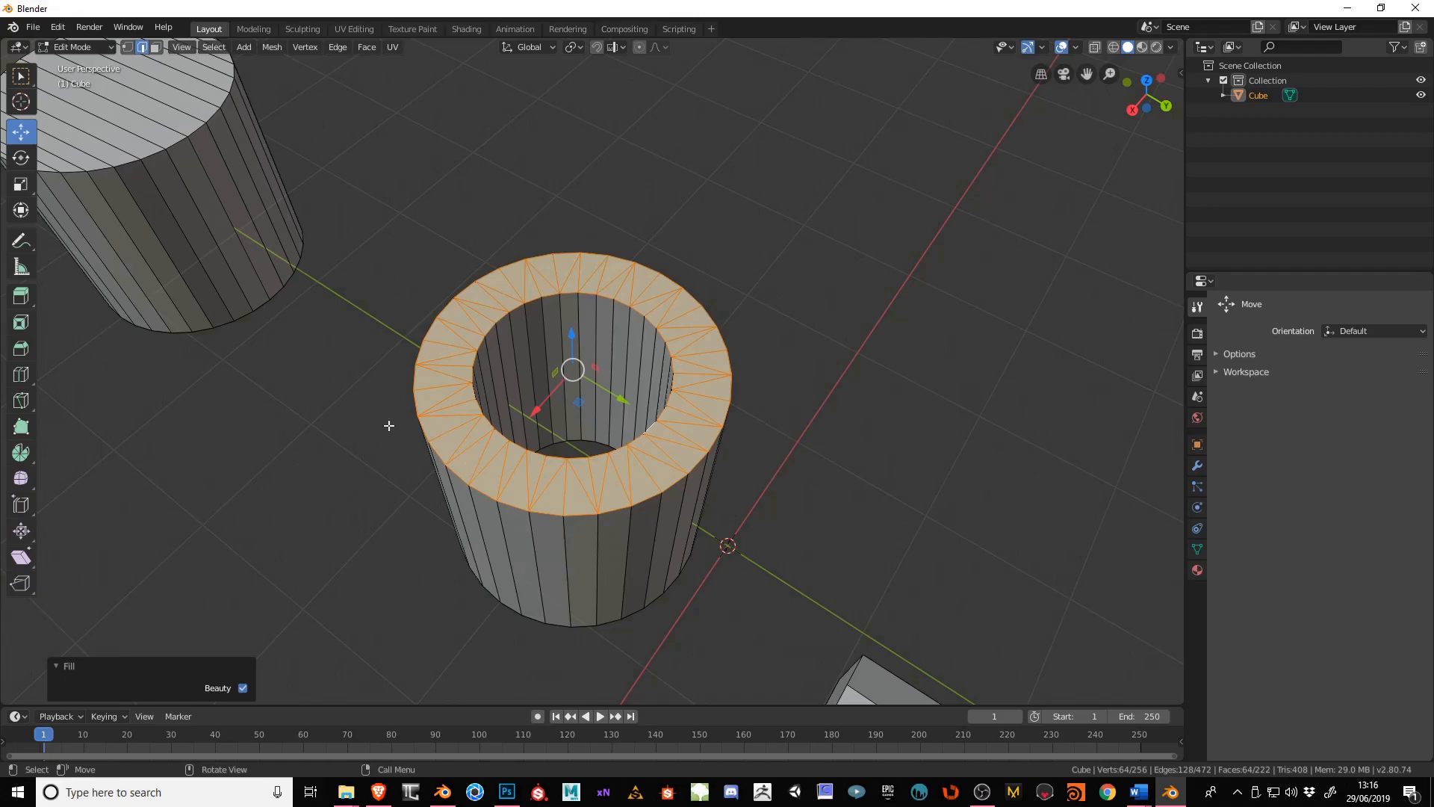
left_click(244, 687)
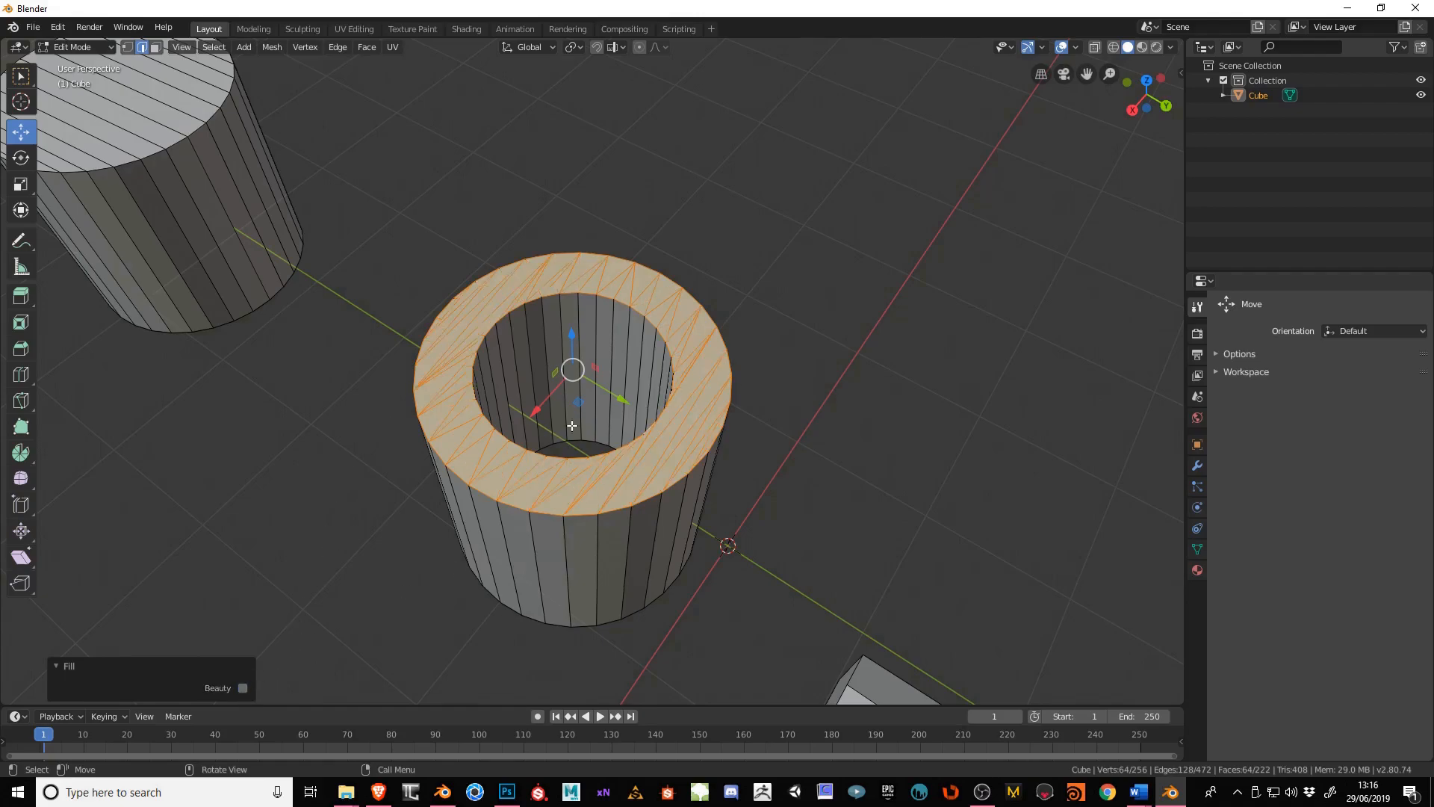
mouse_move(546, 449)
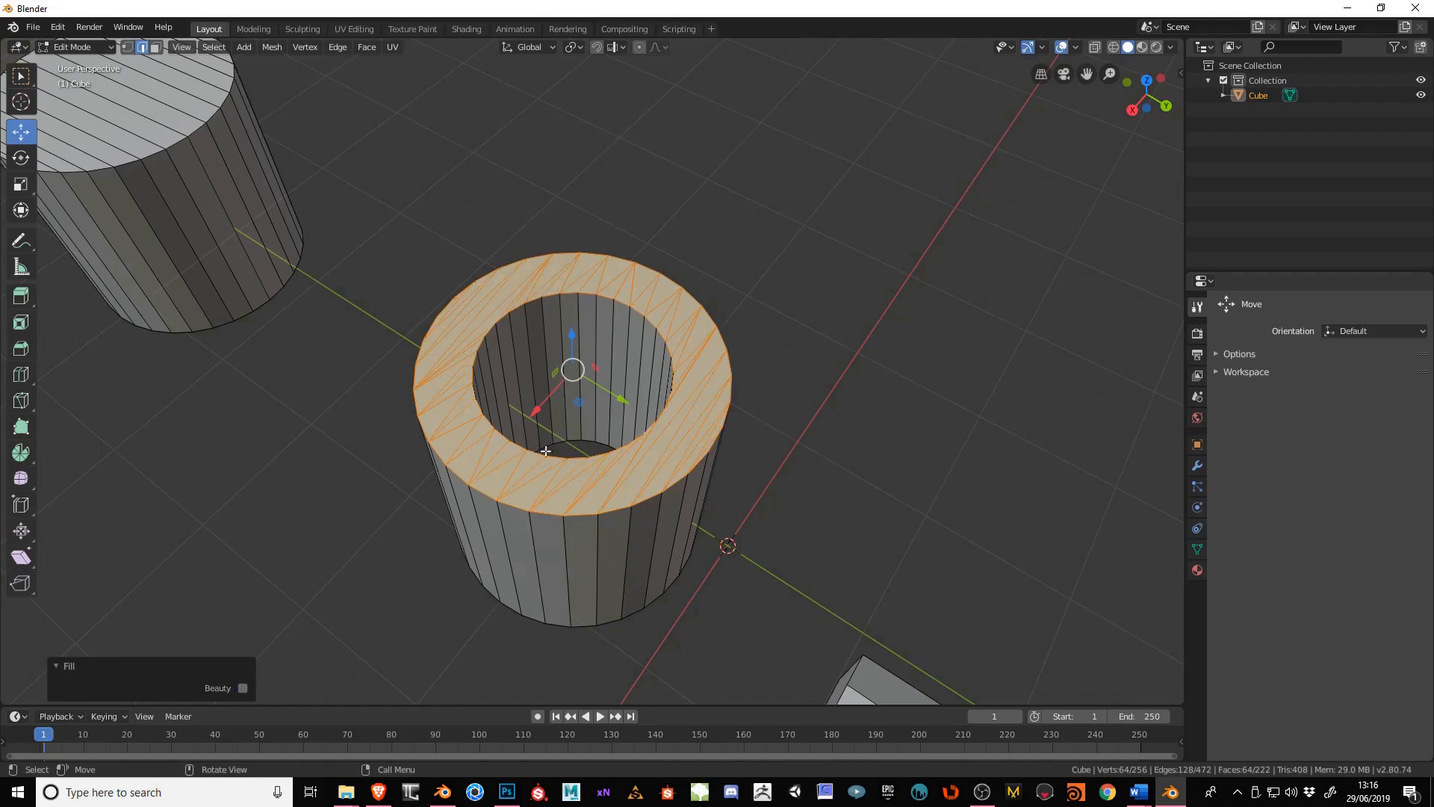
left_click(242, 687)
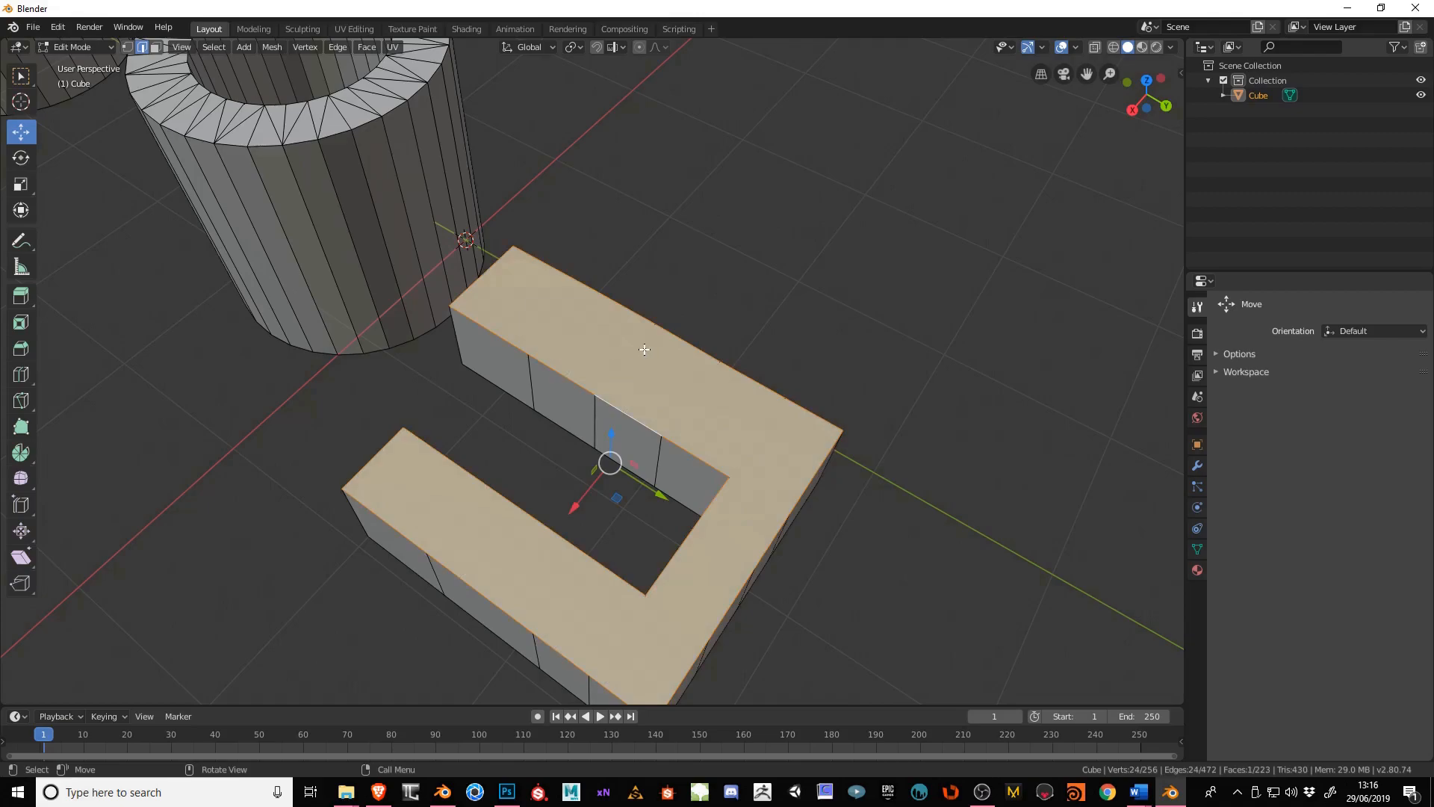
mouse_move(669, 424)
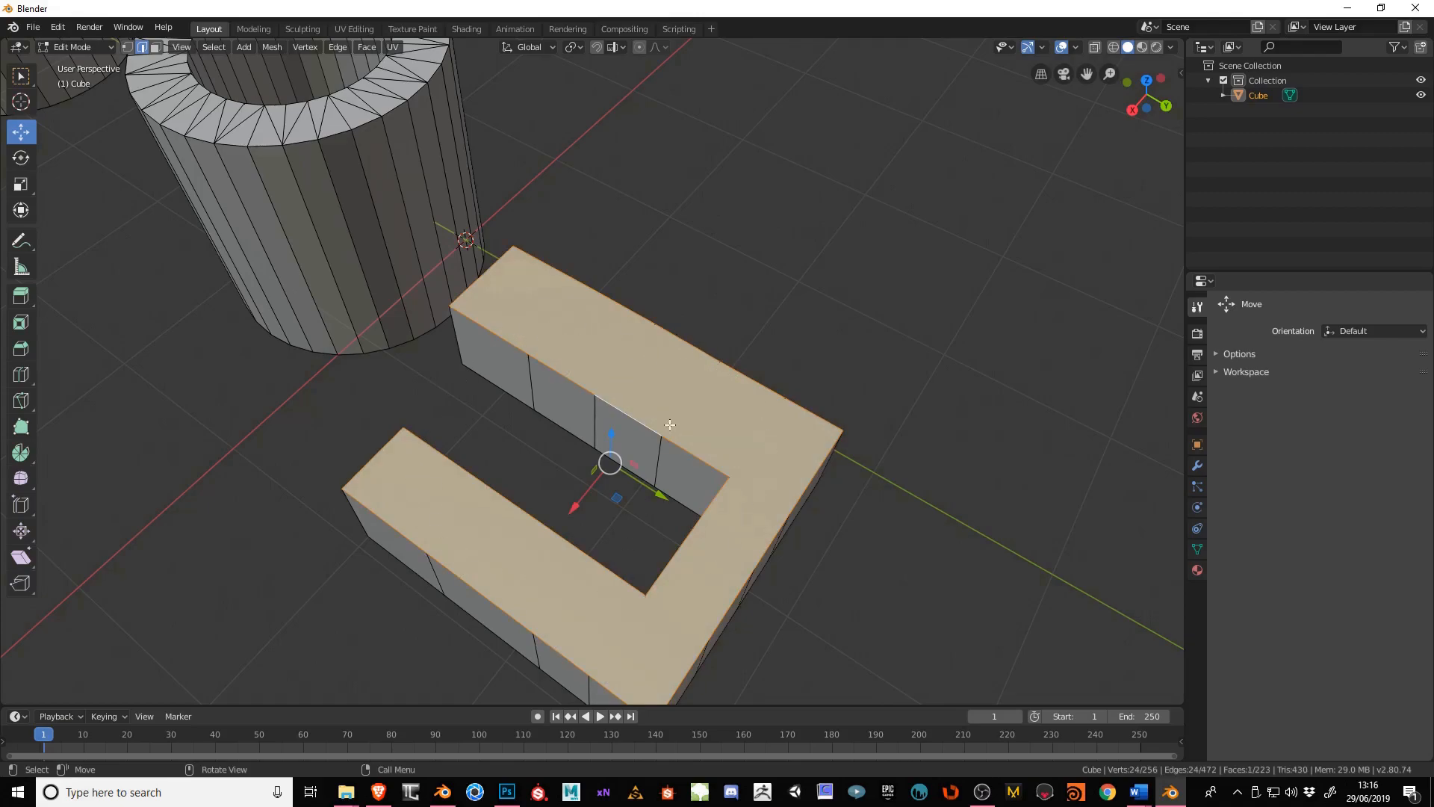
mouse_move(413, 518)
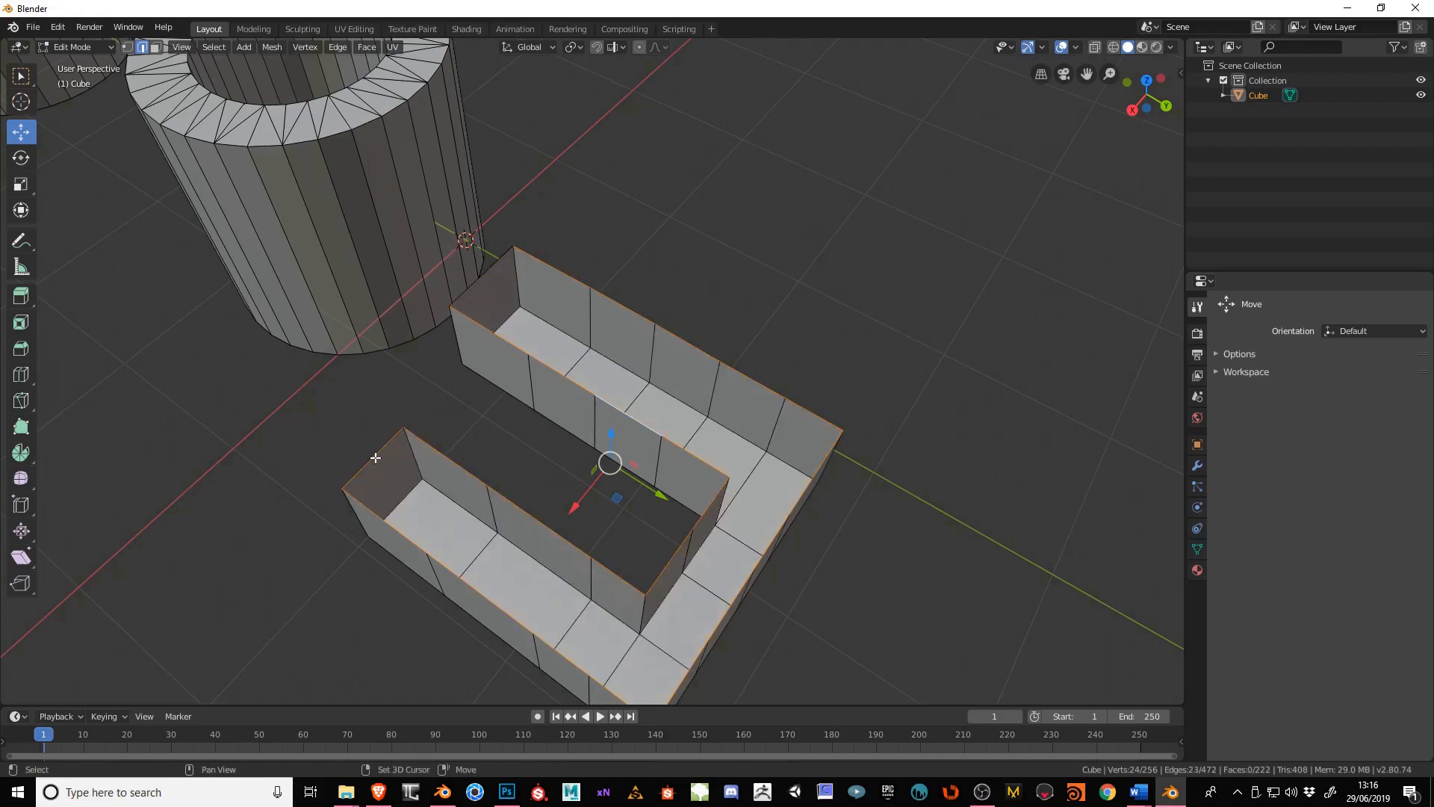
- Run Bridge Edge Loops across the U-shaped wall's two open rims
left_click(336, 47)
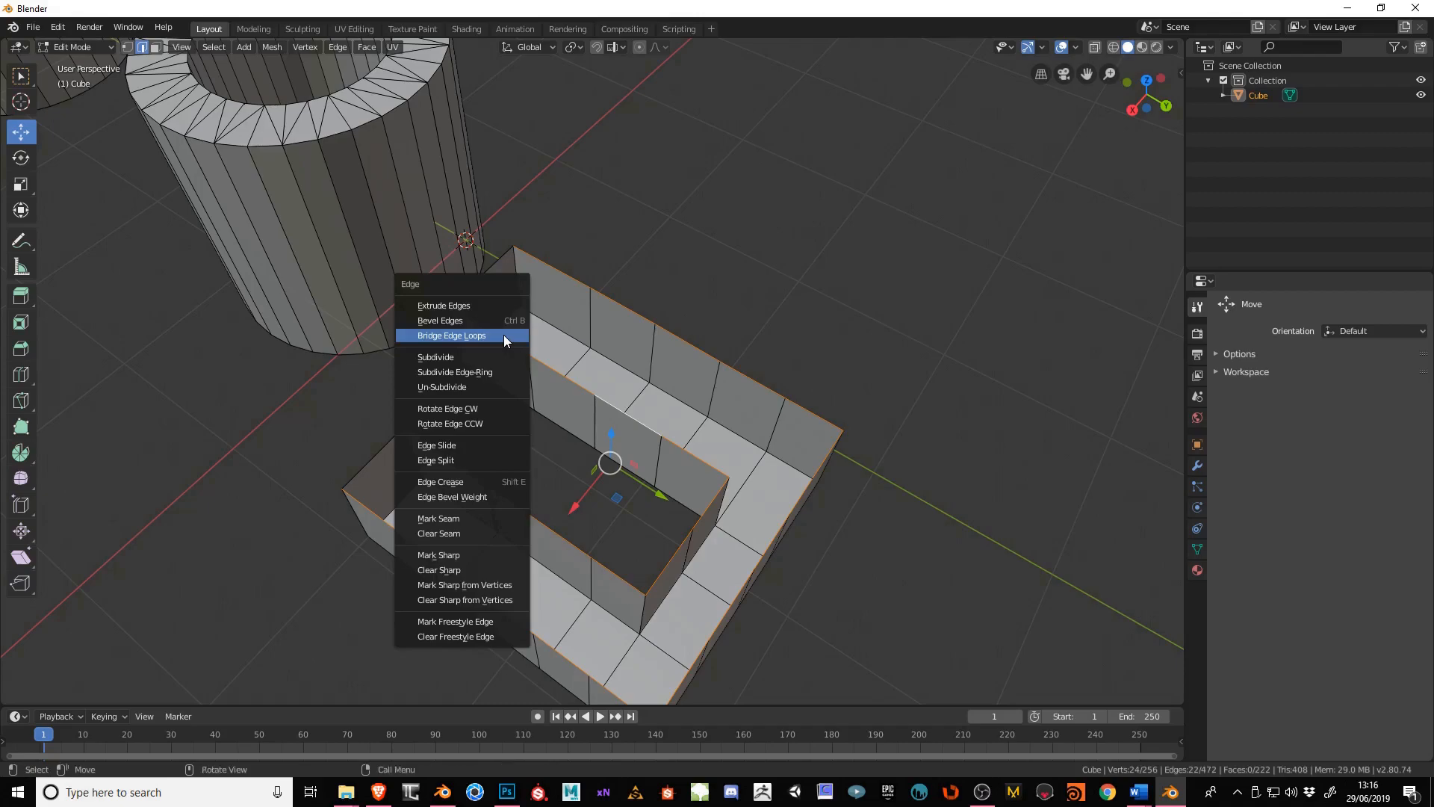
left_click(451, 335)
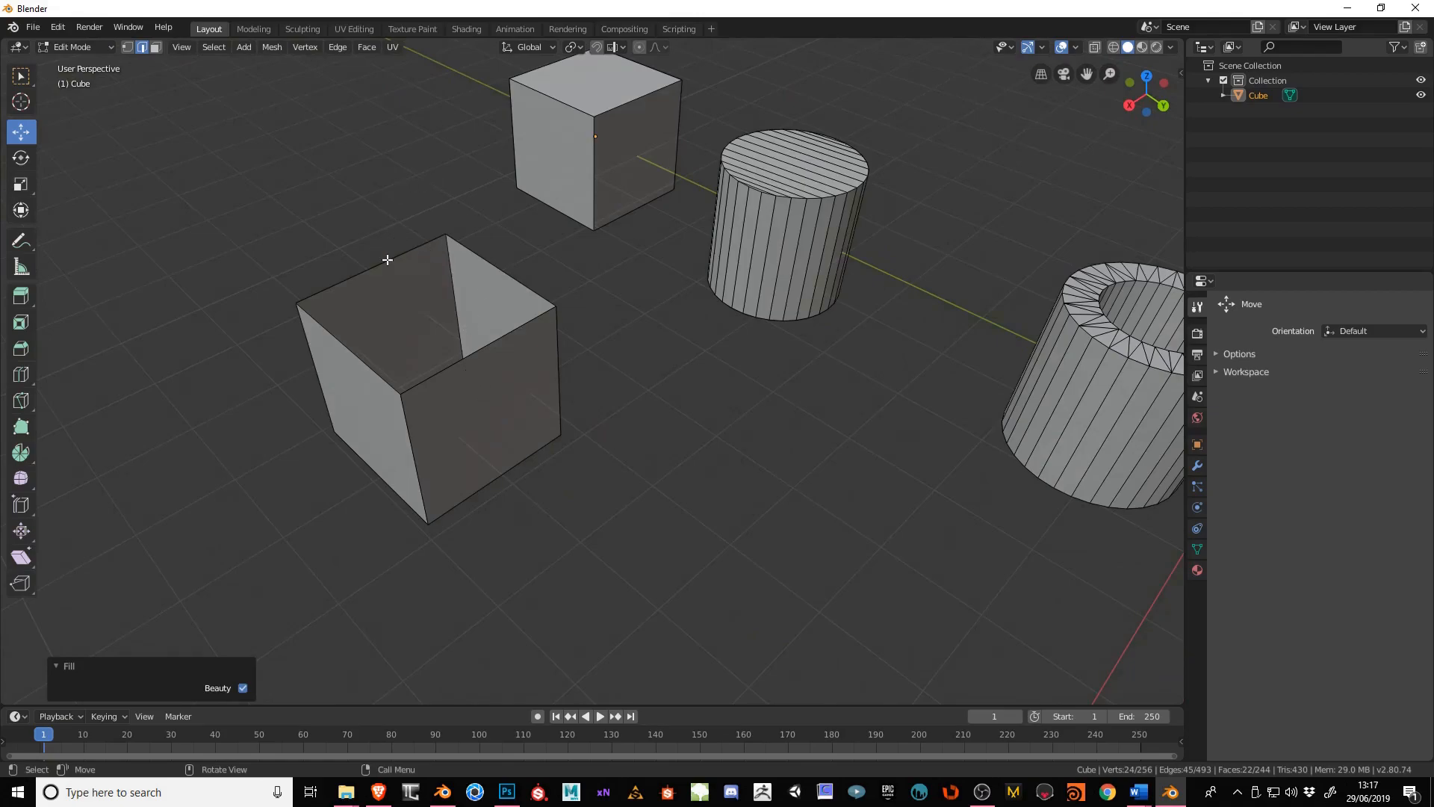
mouse_move(410, 541)
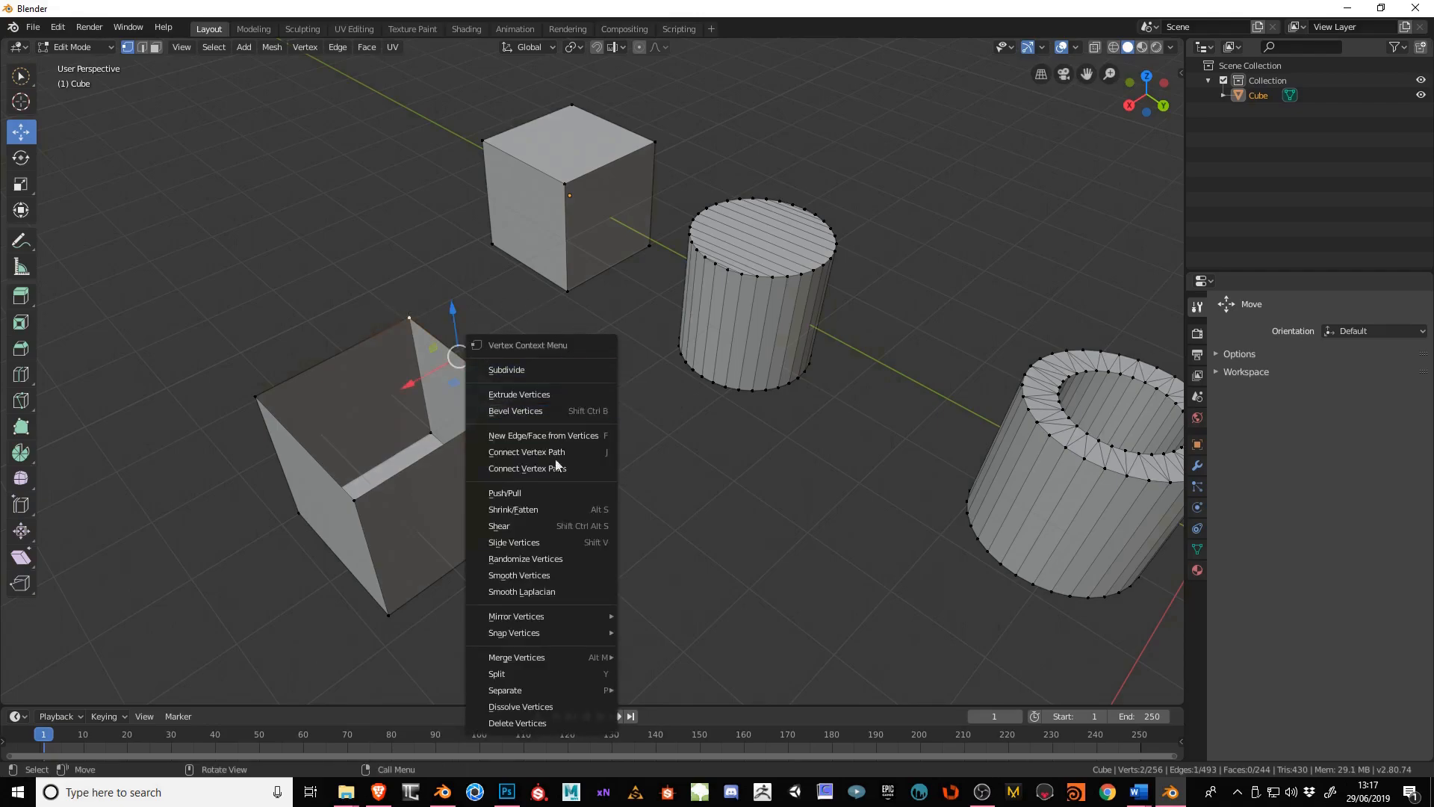
mouse_move(515, 658)
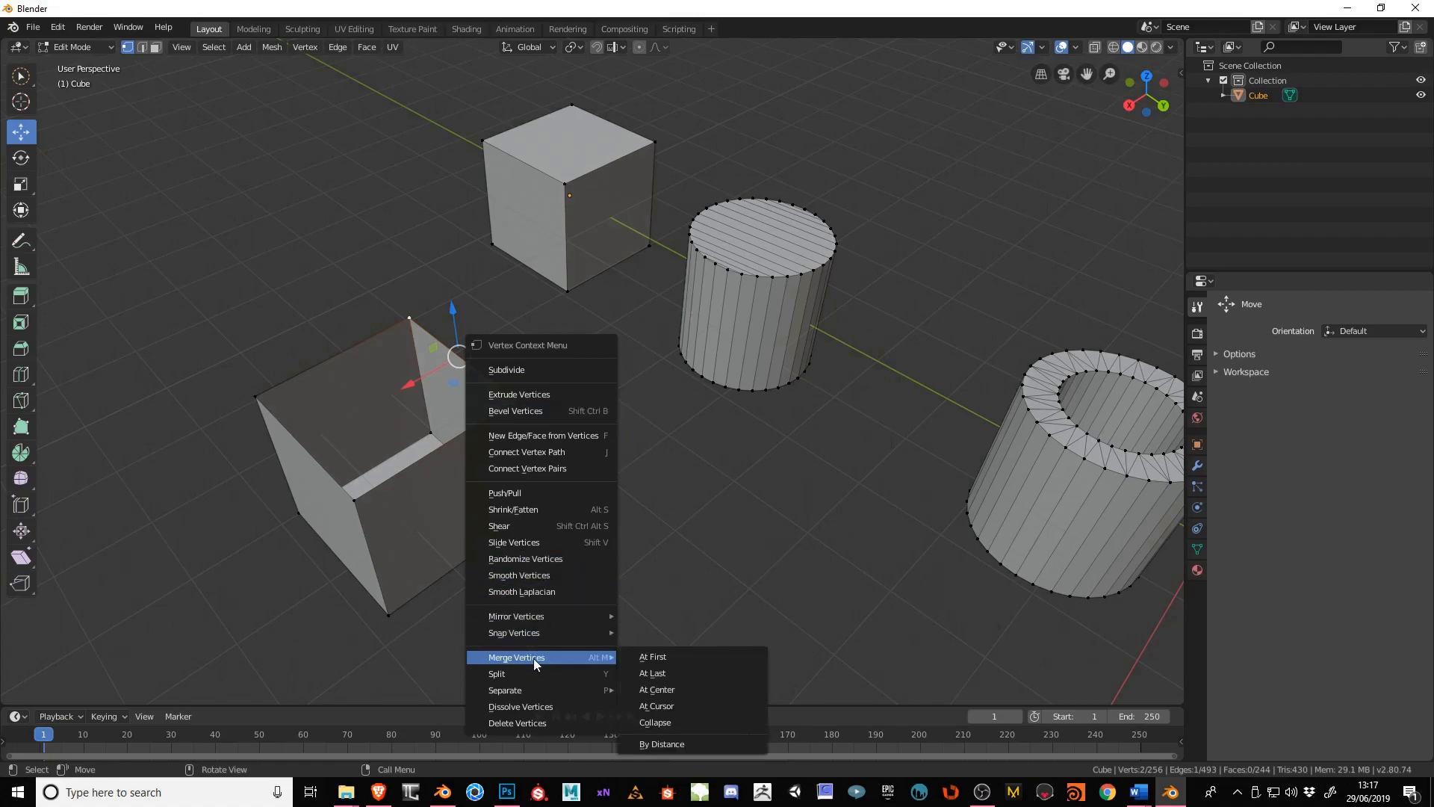
mouse_move(681, 662)
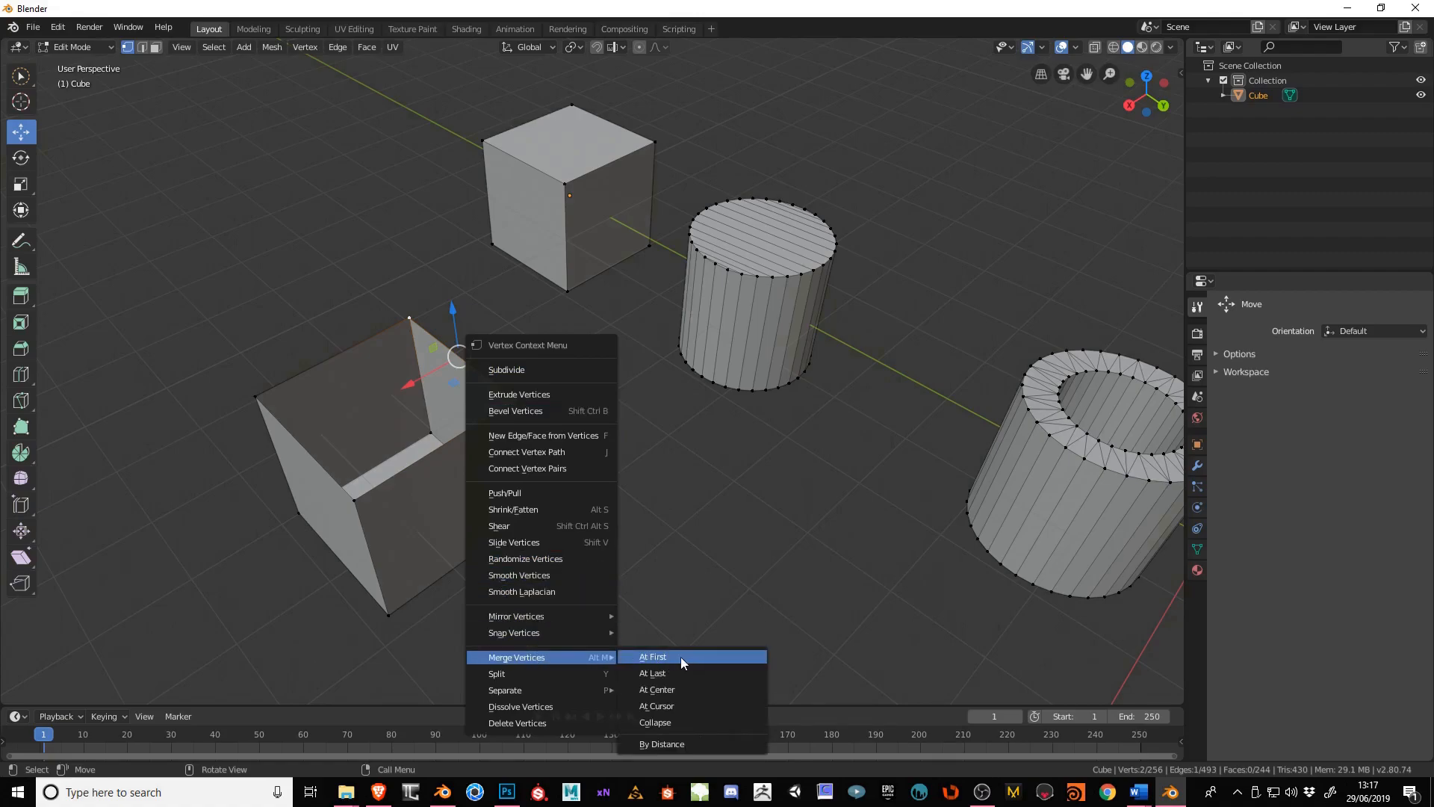
mouse_move(672, 693)
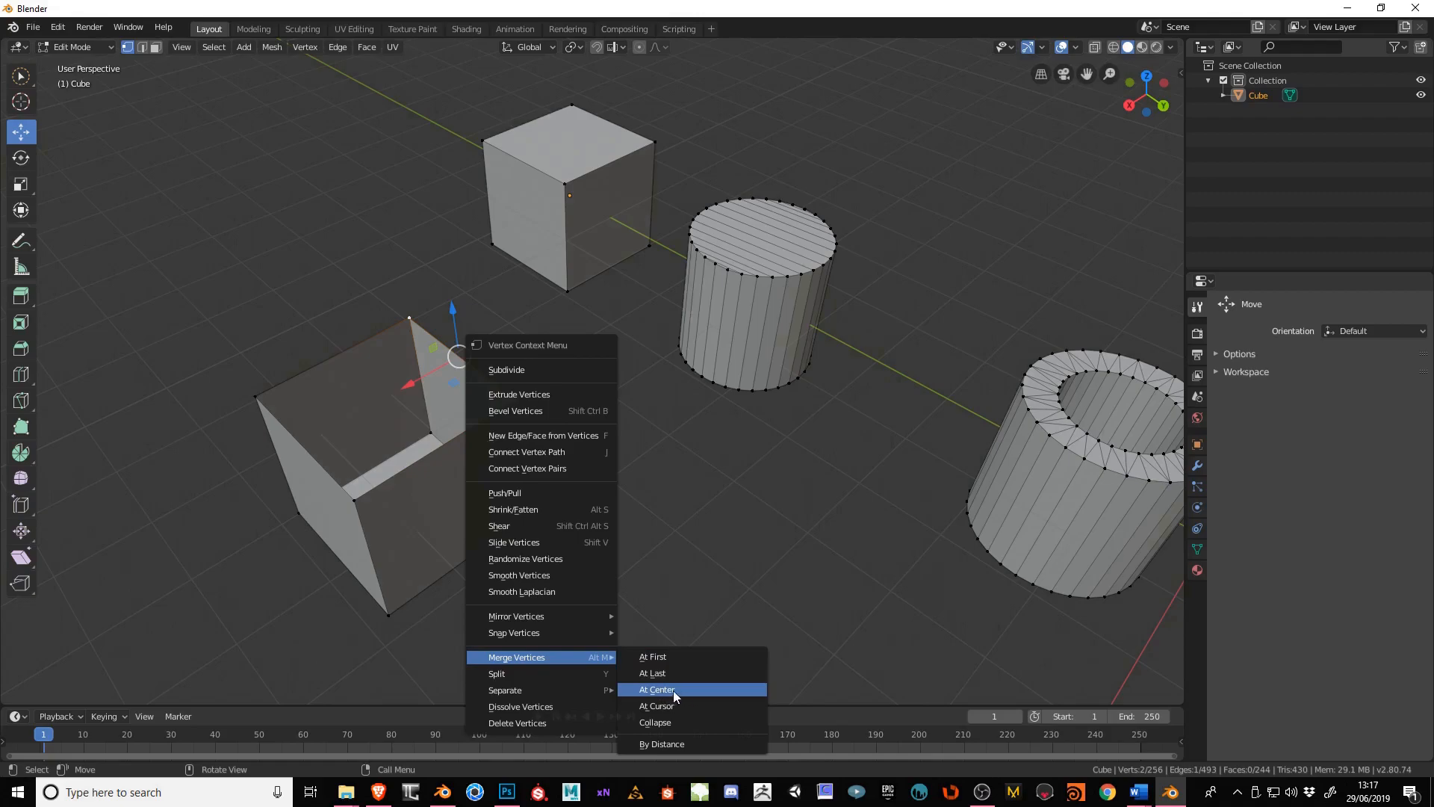
- Merge the cube's four top vertices At Center into a single pyramid apex
left_click(656, 688)
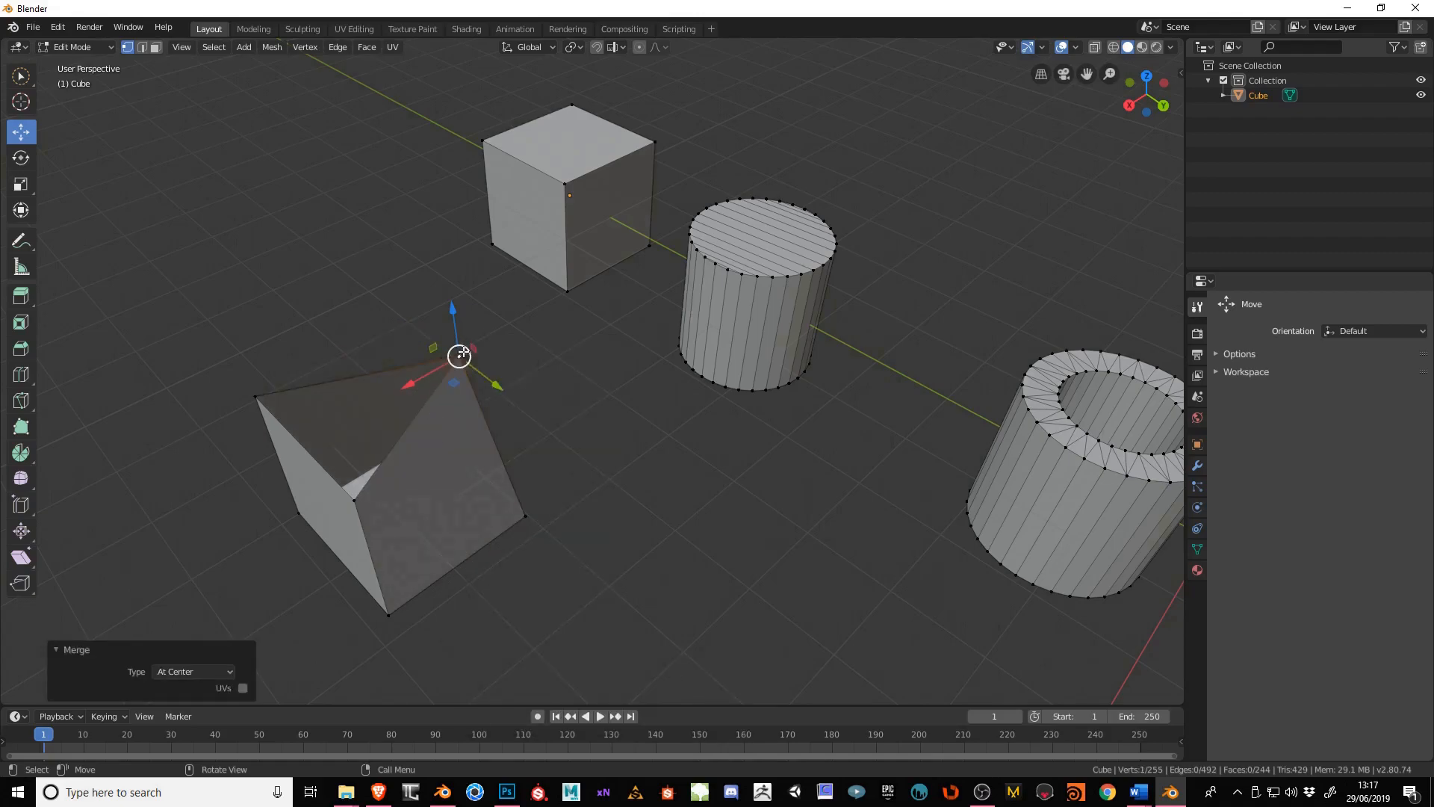
mouse_move(271, 400)
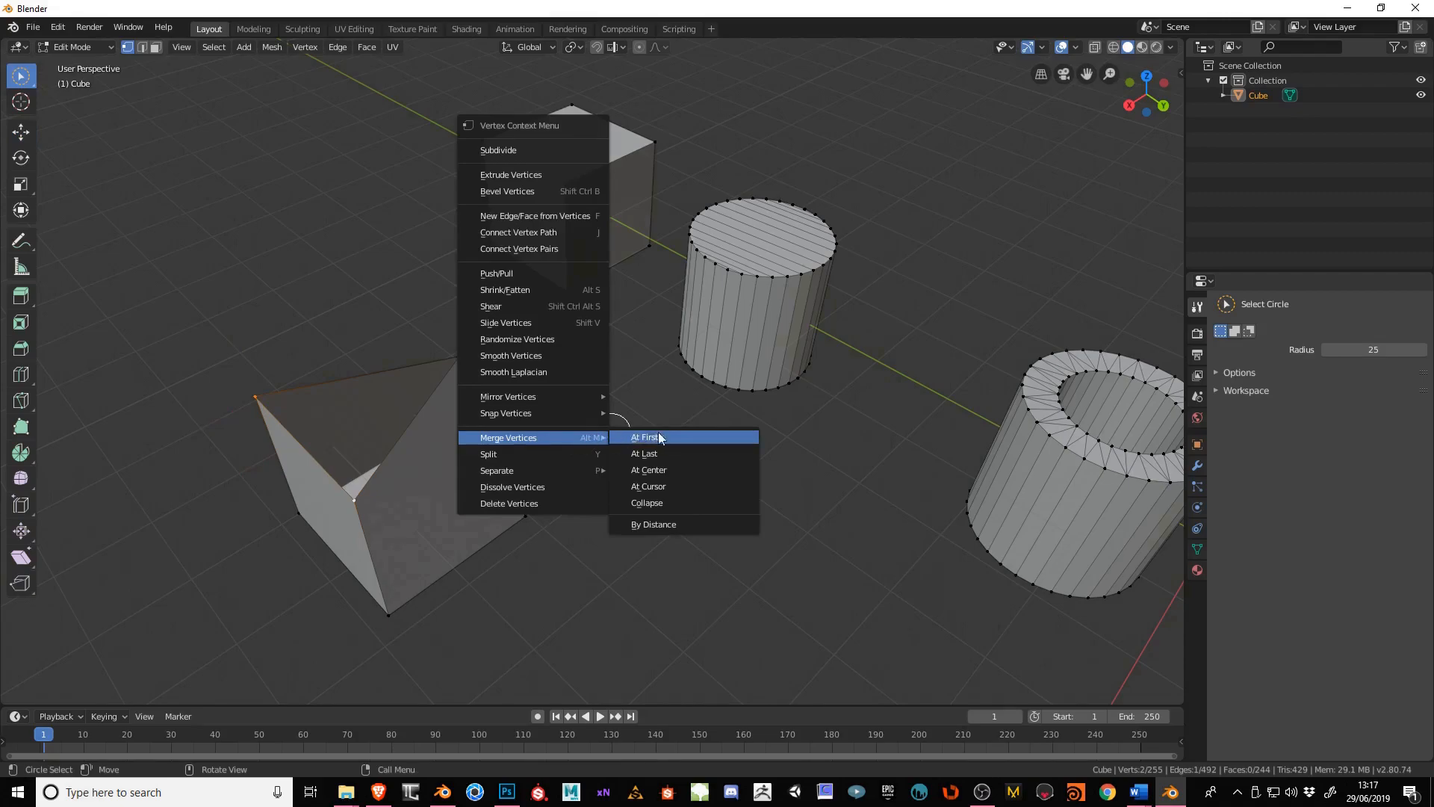
left_click(646, 469)
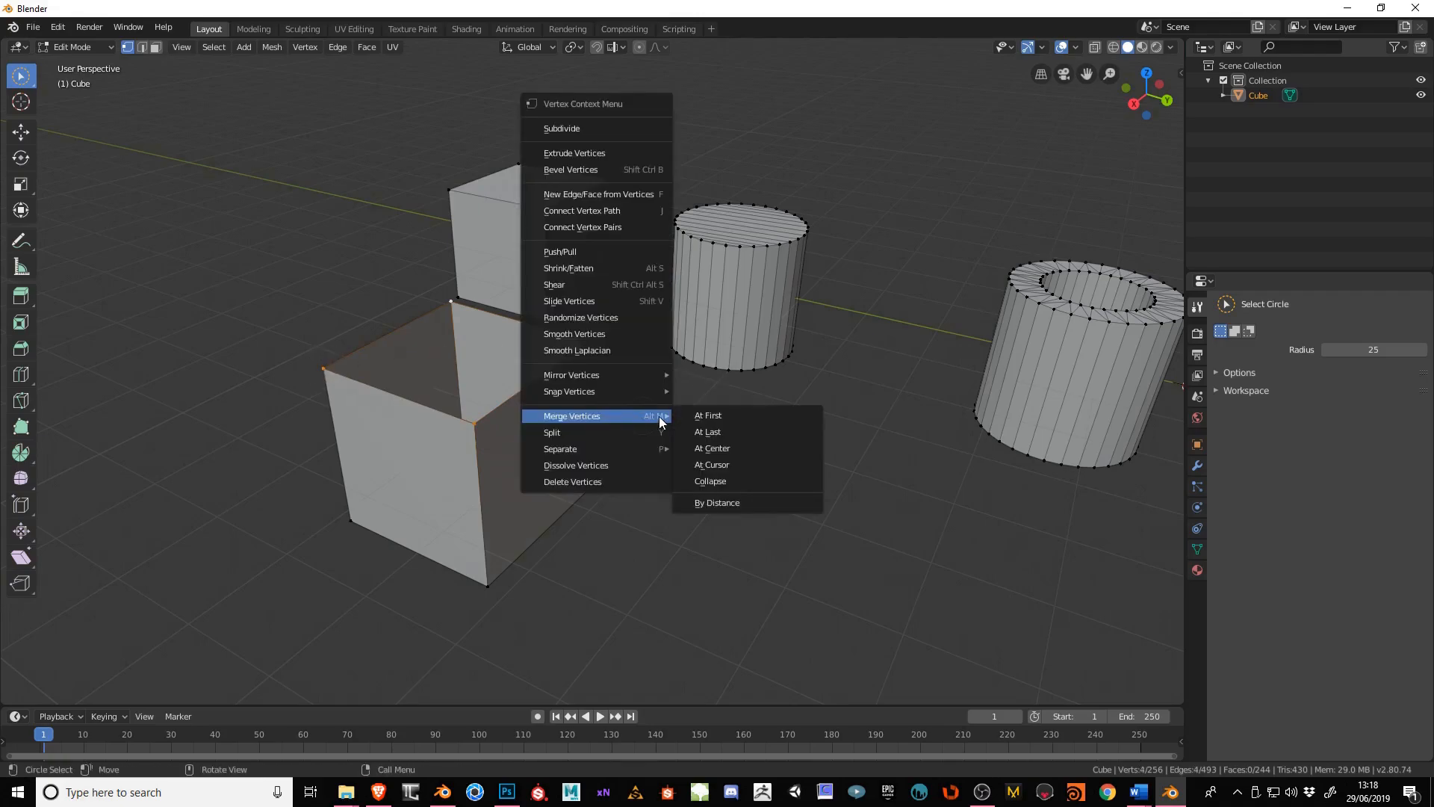
left_click(711, 449)
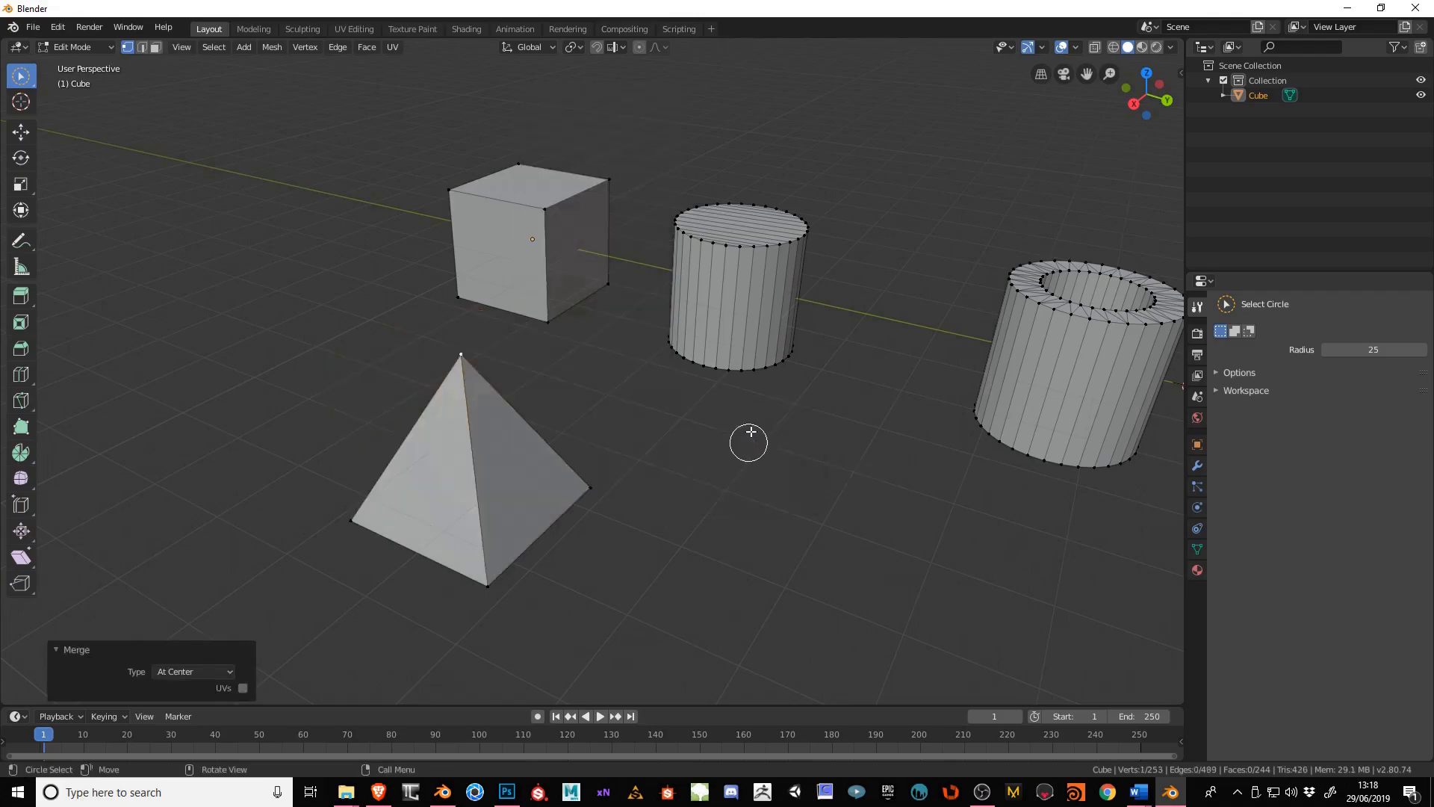